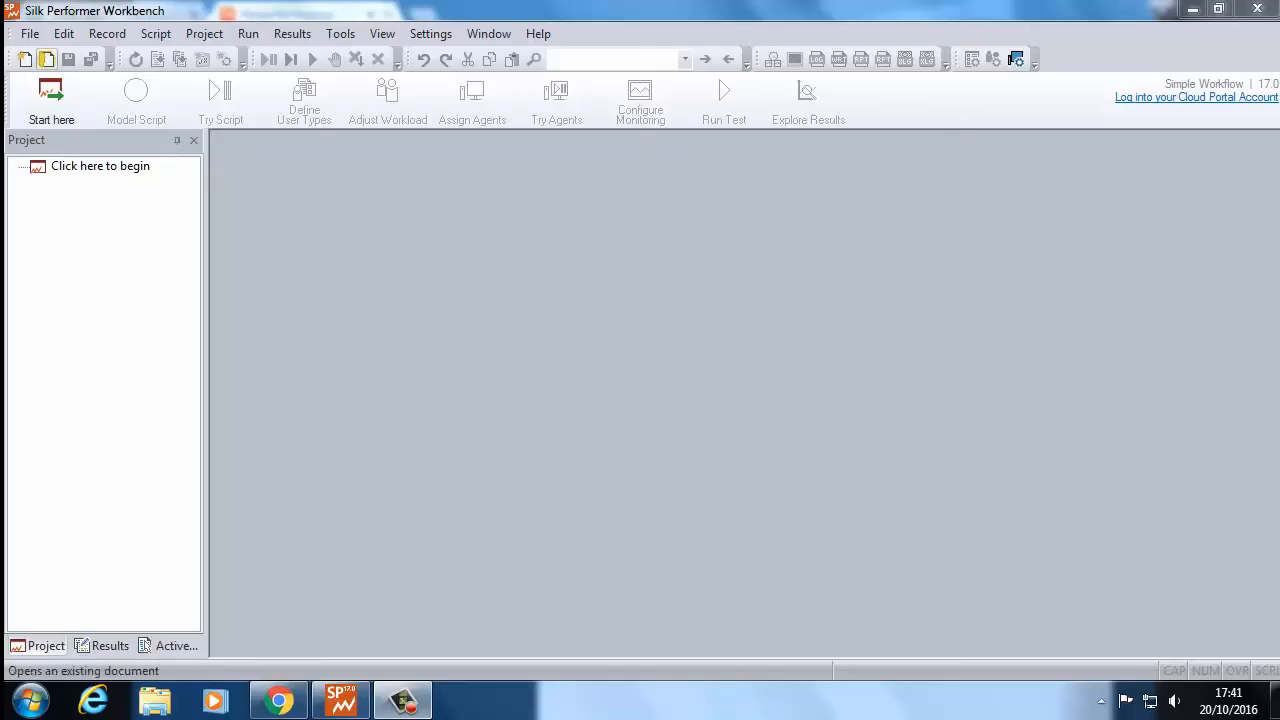
- Create a new Database > ODBC project named OdbcProject and continue to the recording step
click(30, 32)
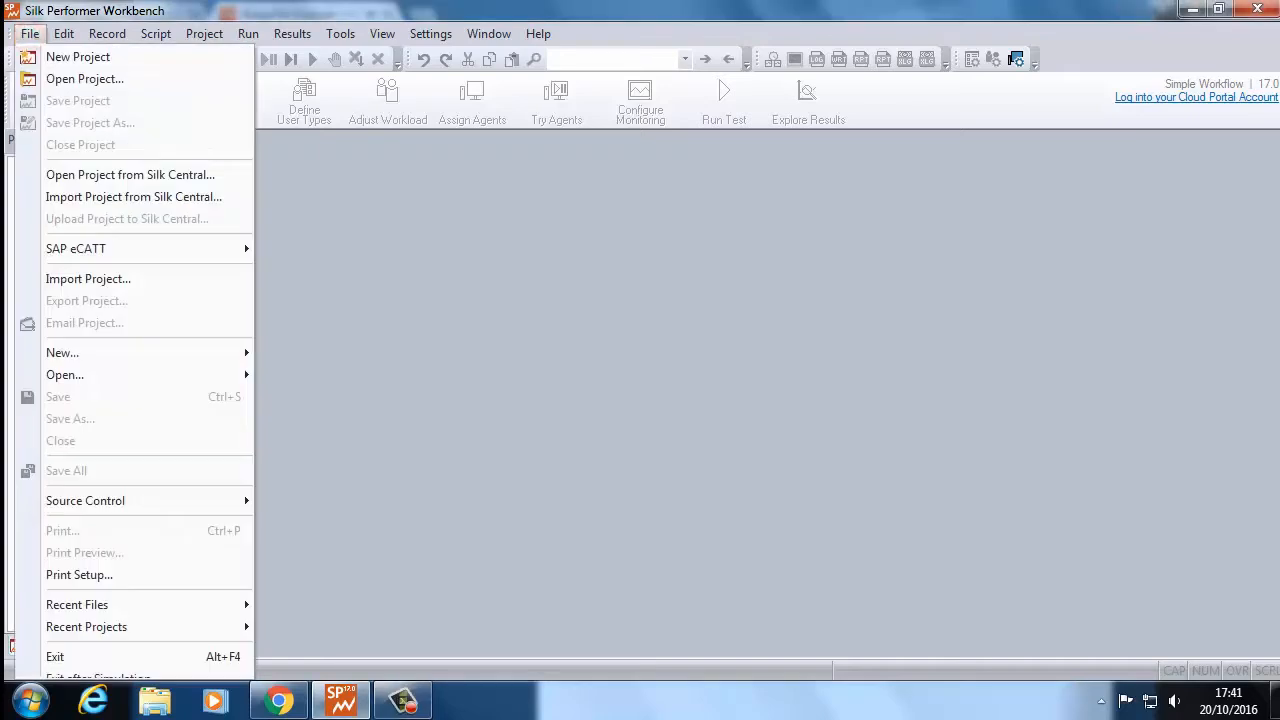
click(78, 56)
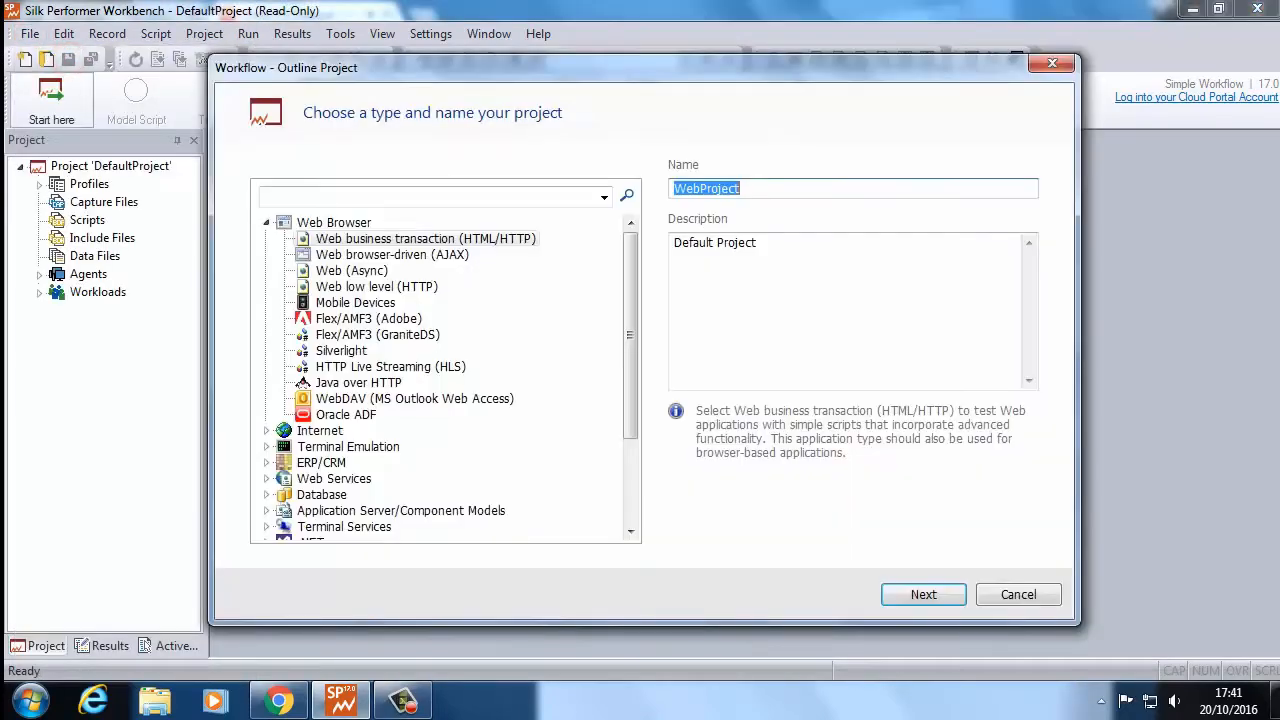
scroll(down, 3)
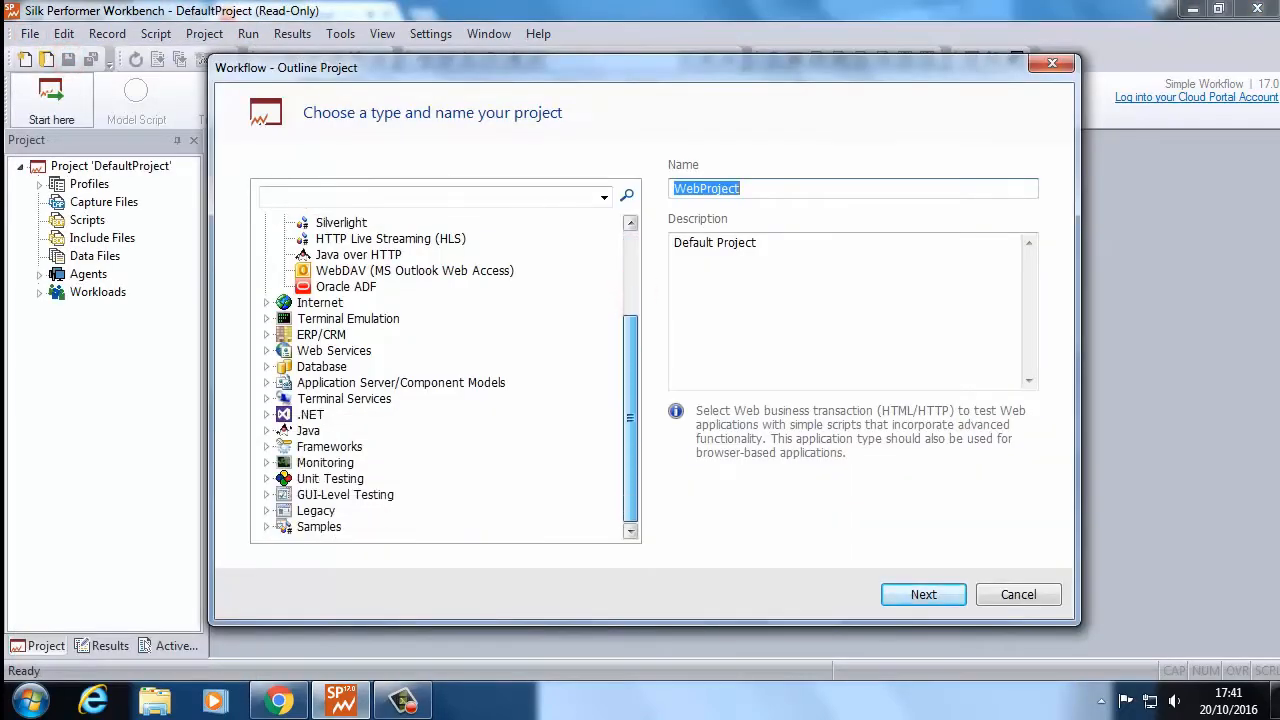
click(268, 366)
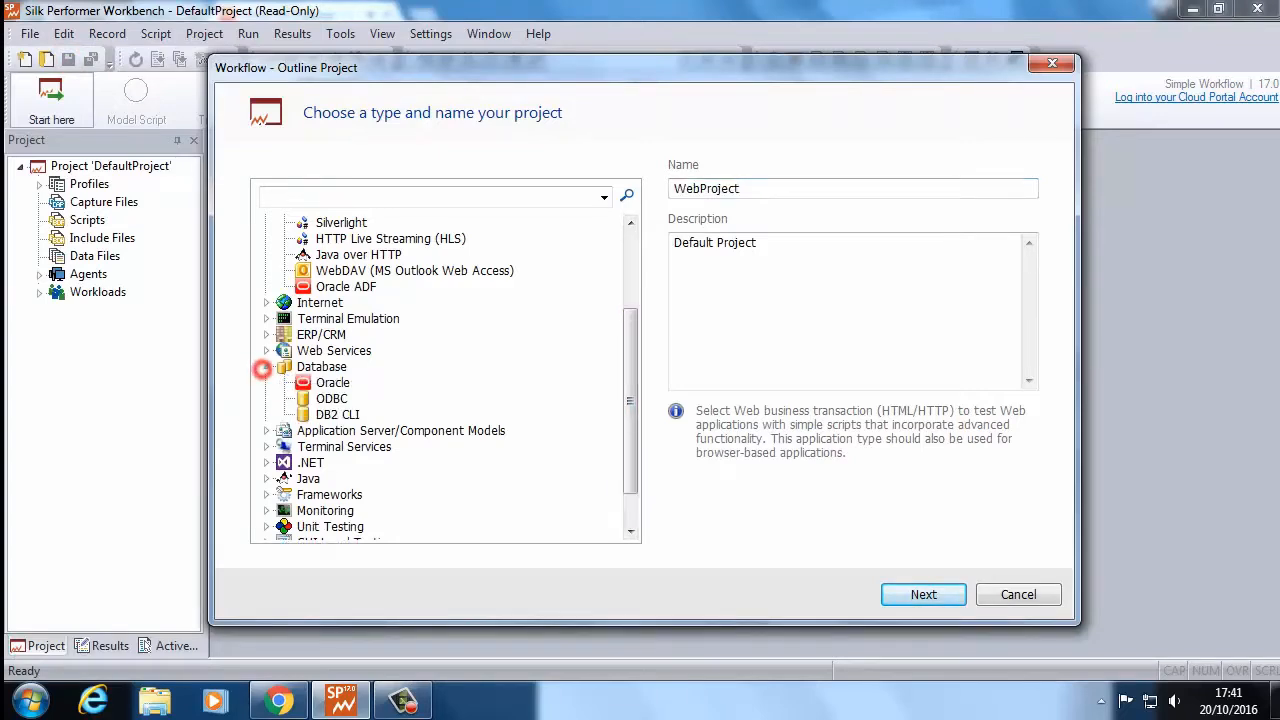
click(332, 398)
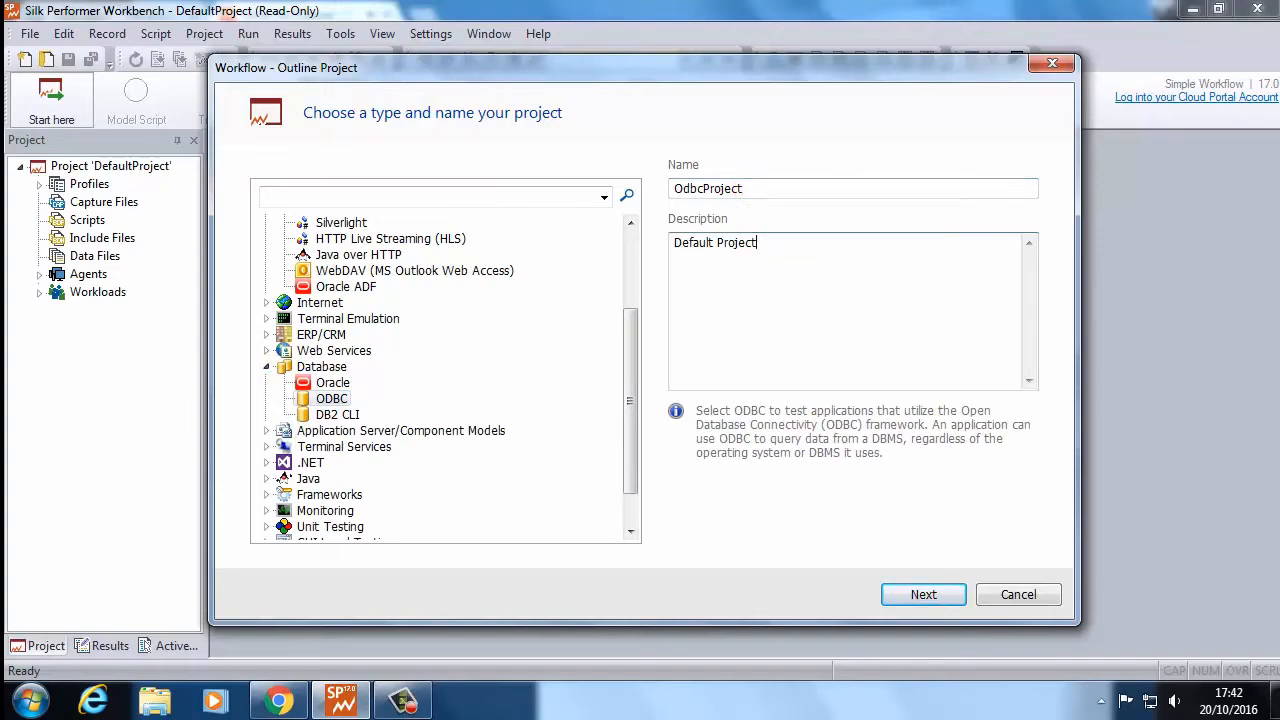
click(922, 594)
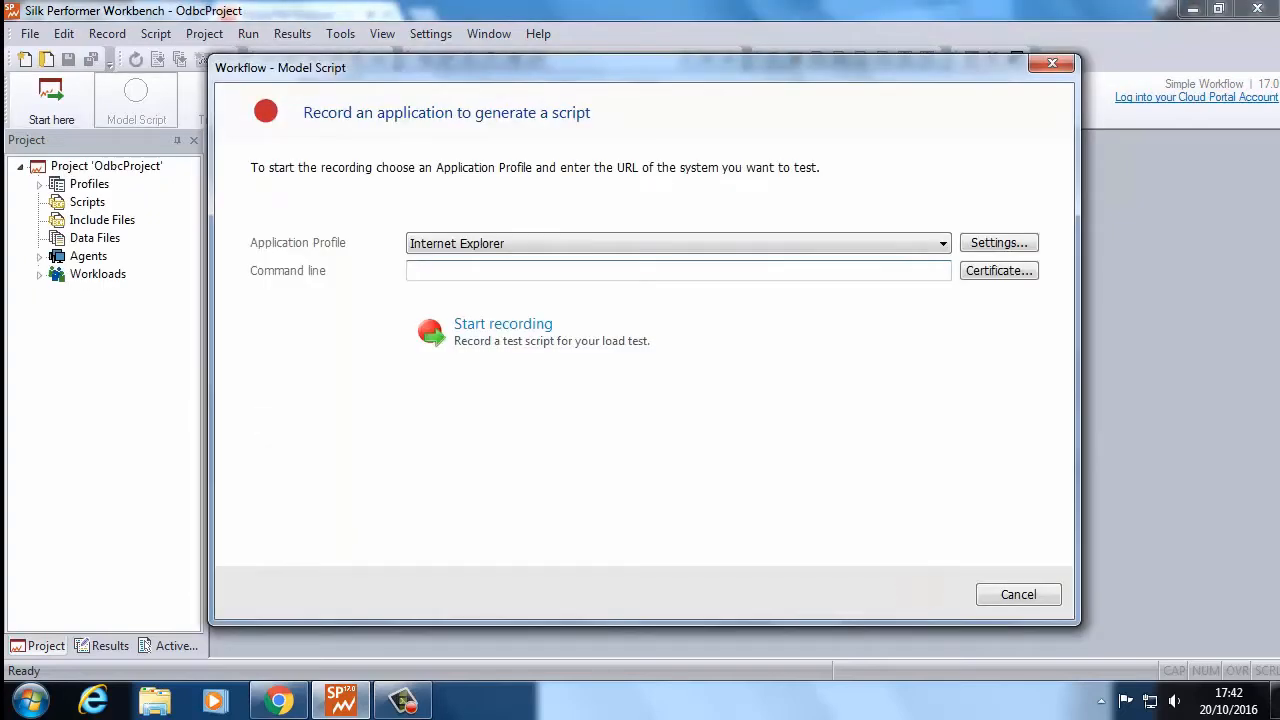
- Cancel the Model Script dialog and show the Recorder's Application Profiles in System Settings
click(678, 270)
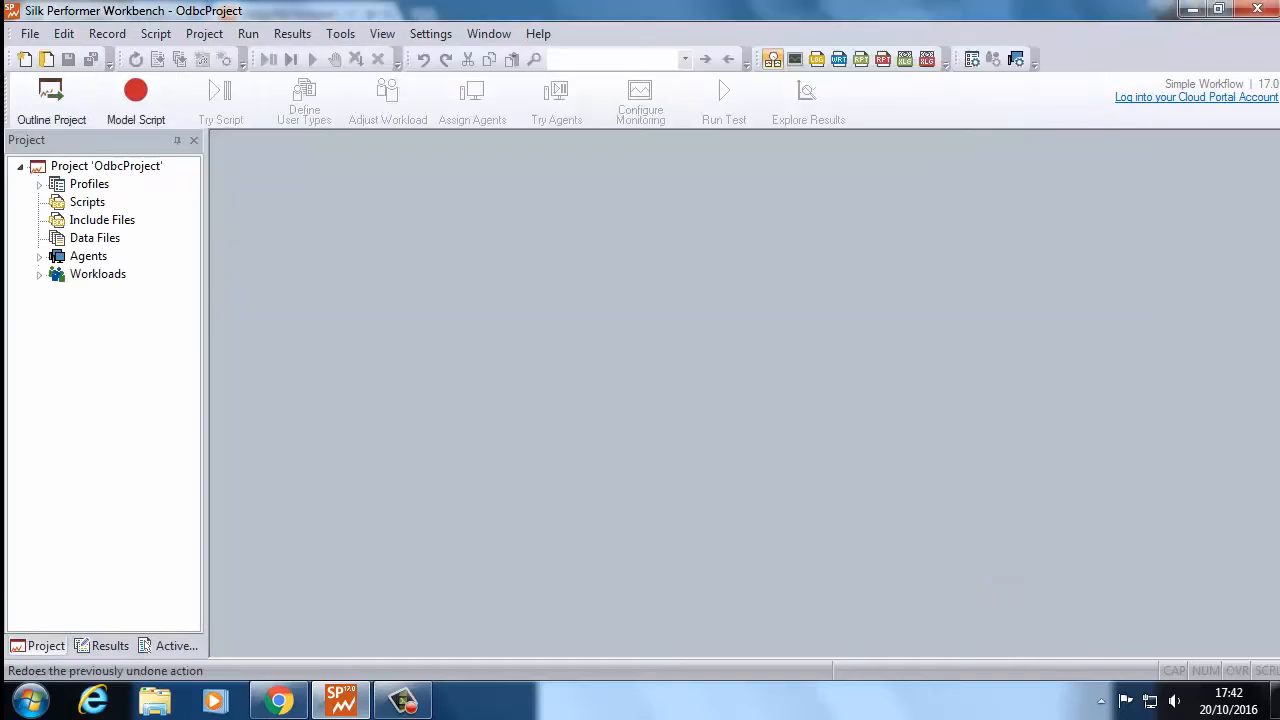
click(430, 32)
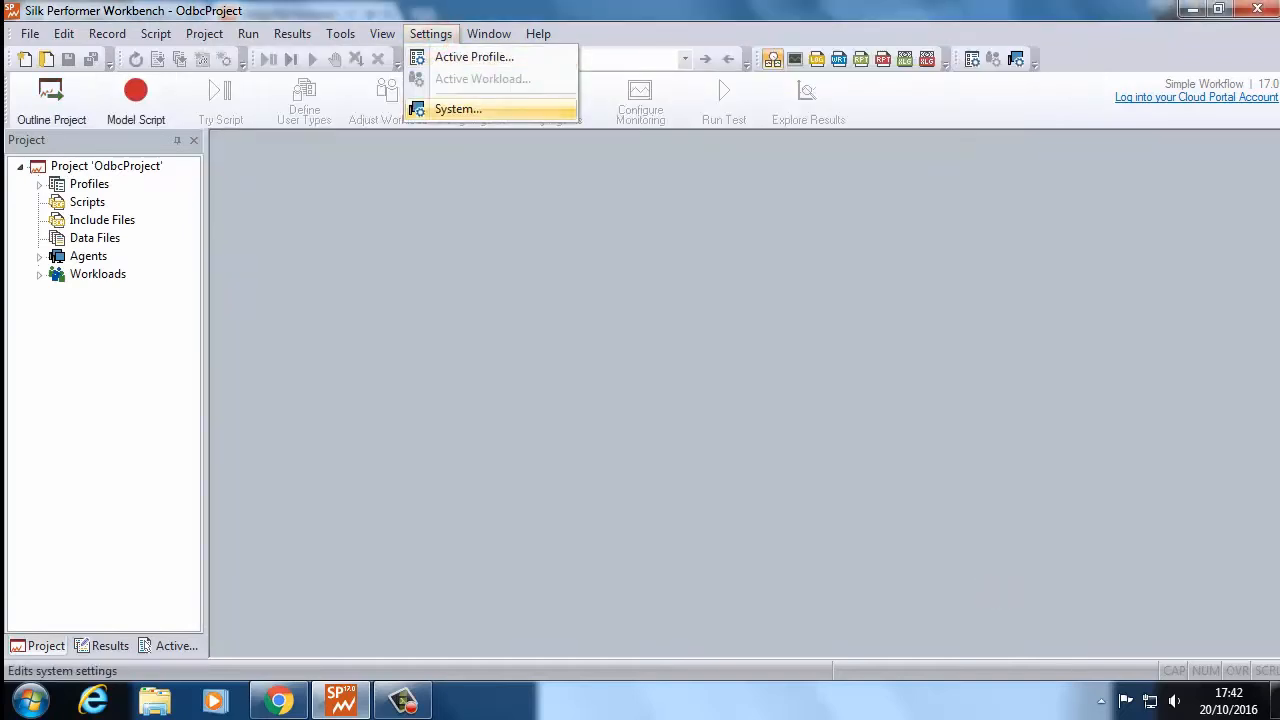
click(458, 108)
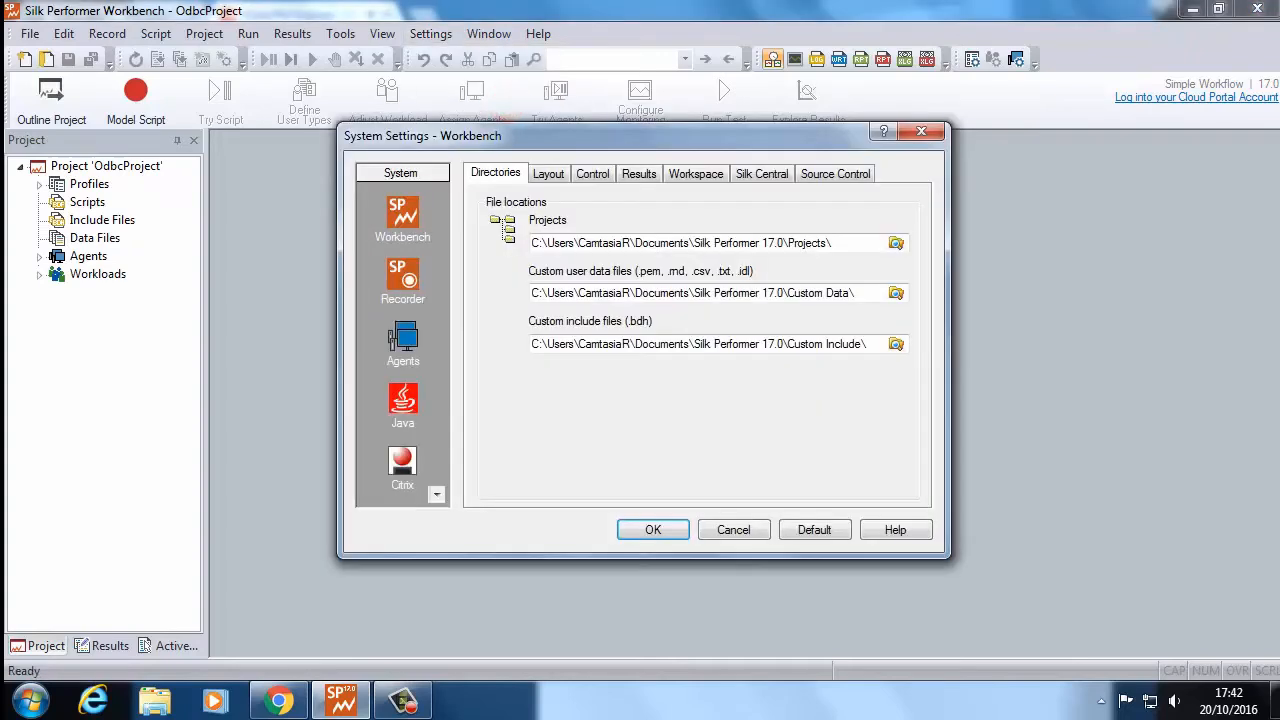
click(402, 280)
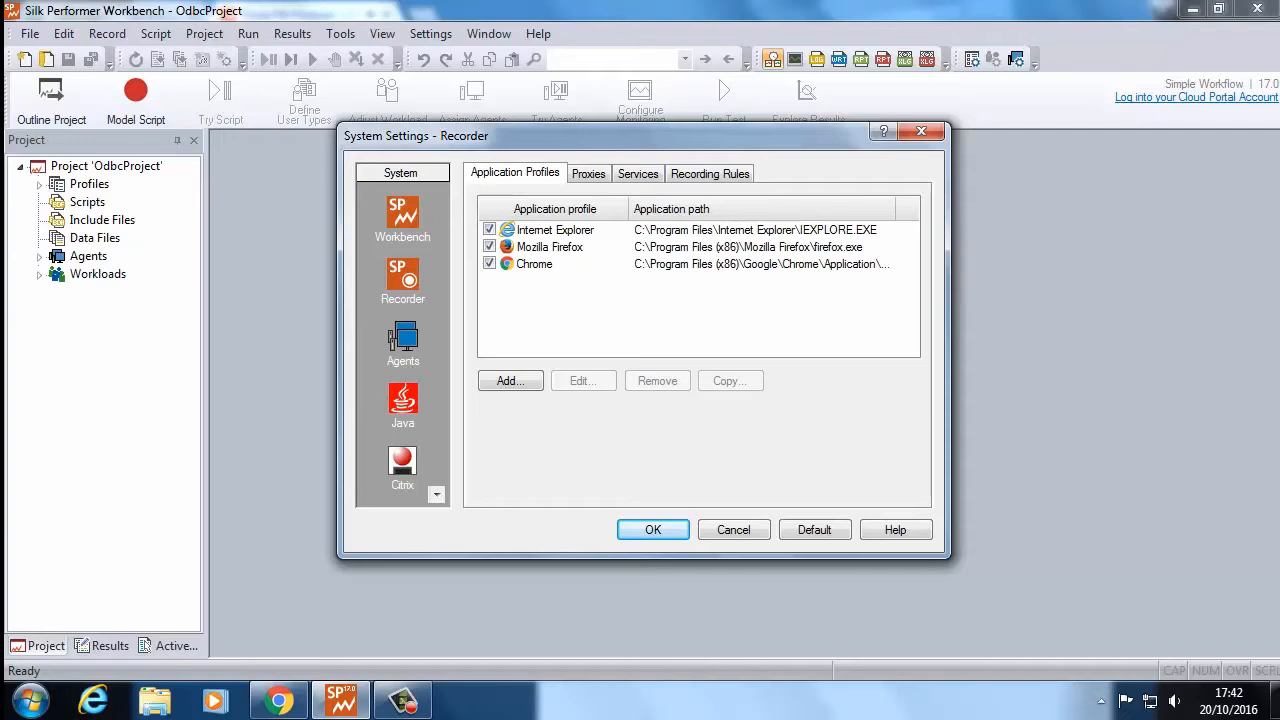
- Add an application profile named ODBC pointing to the ODBC_Qry.exe executable
click(510, 380)
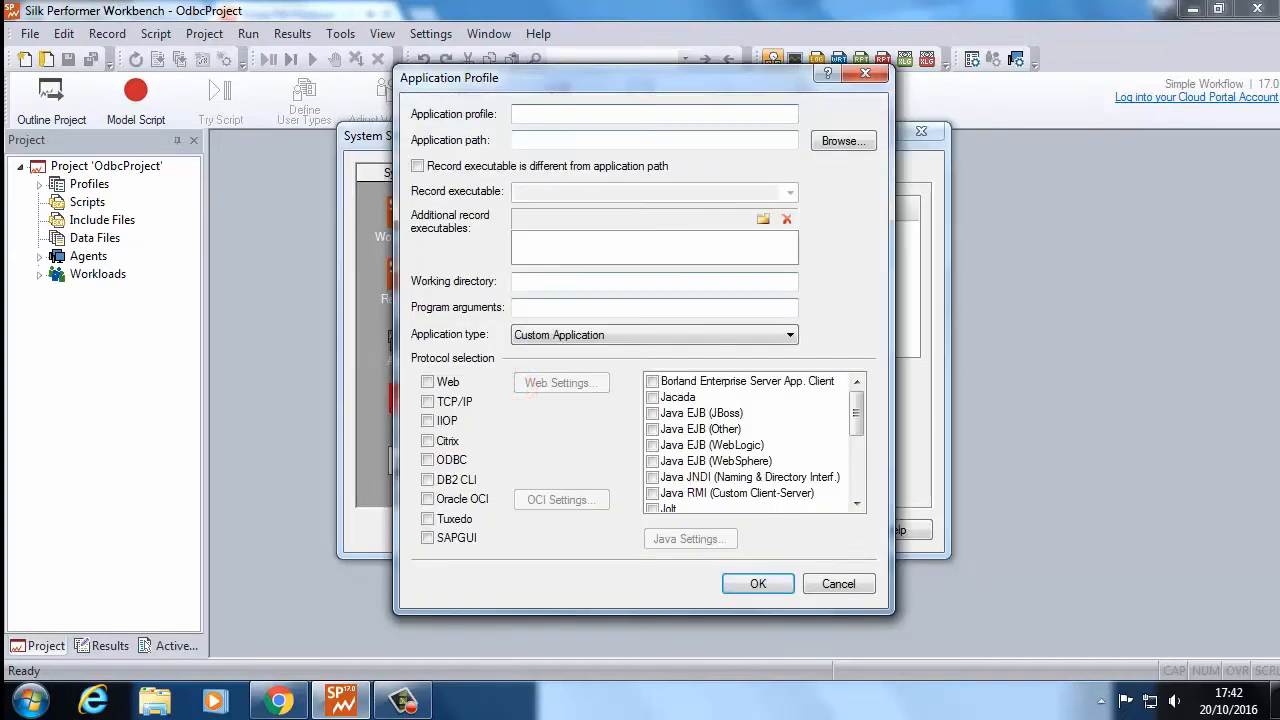
text(ODBC)
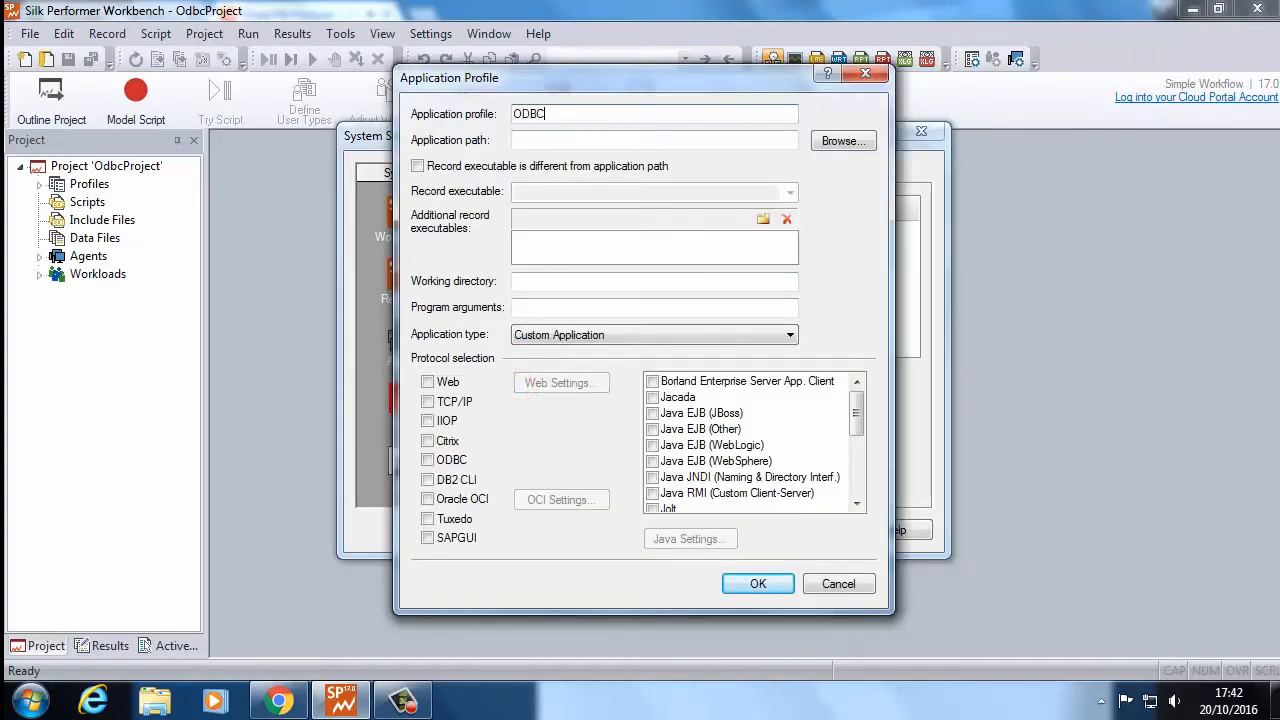
click(644, 140)
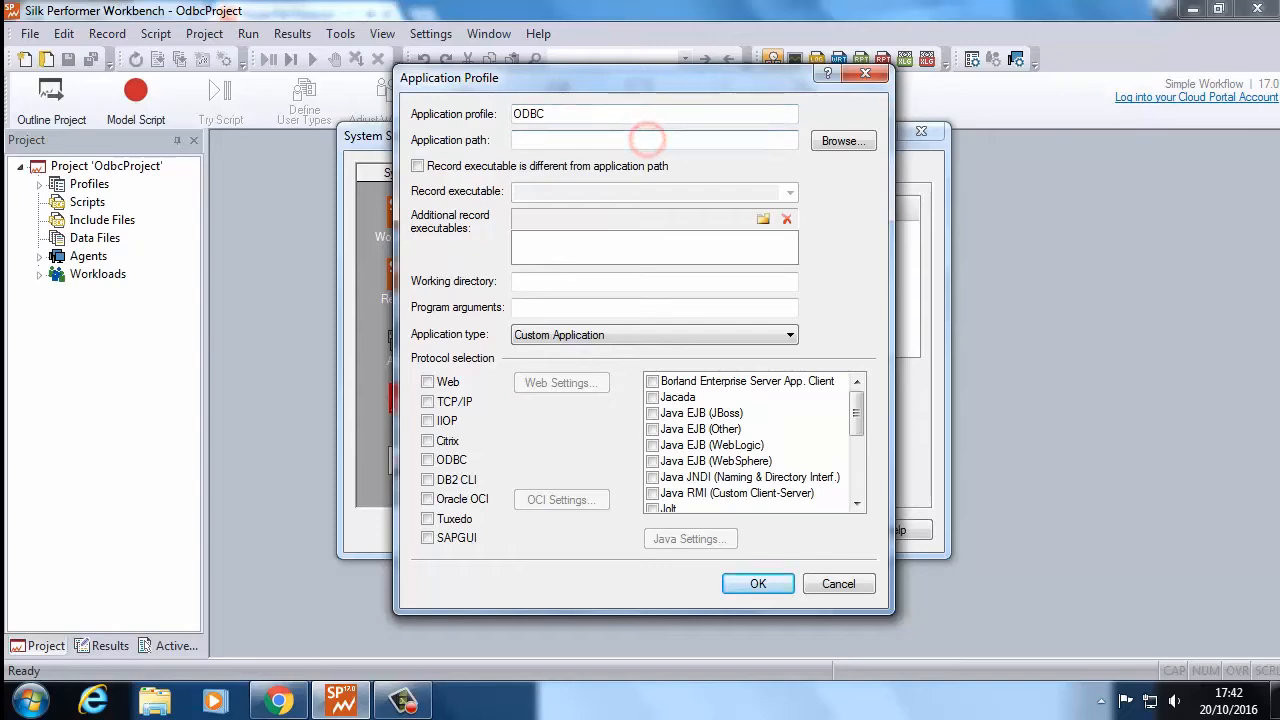
click(840, 140)
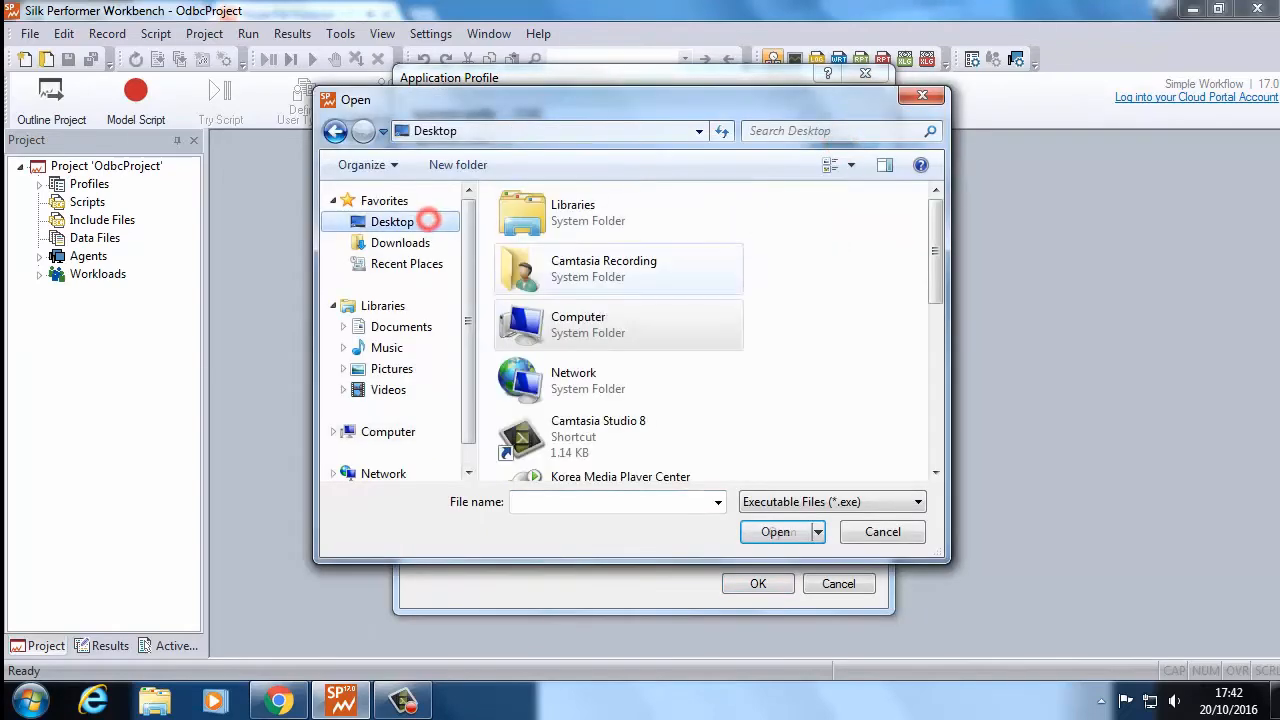
scroll(down, 3)
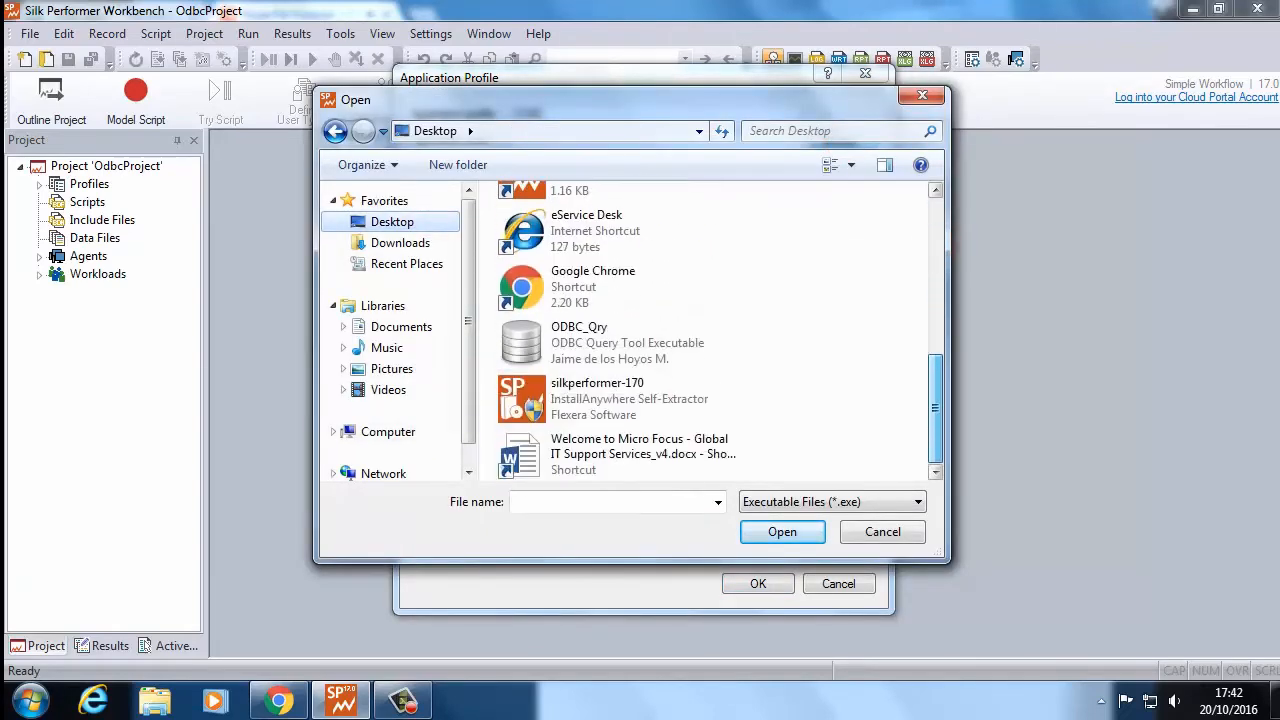
click(782, 532)
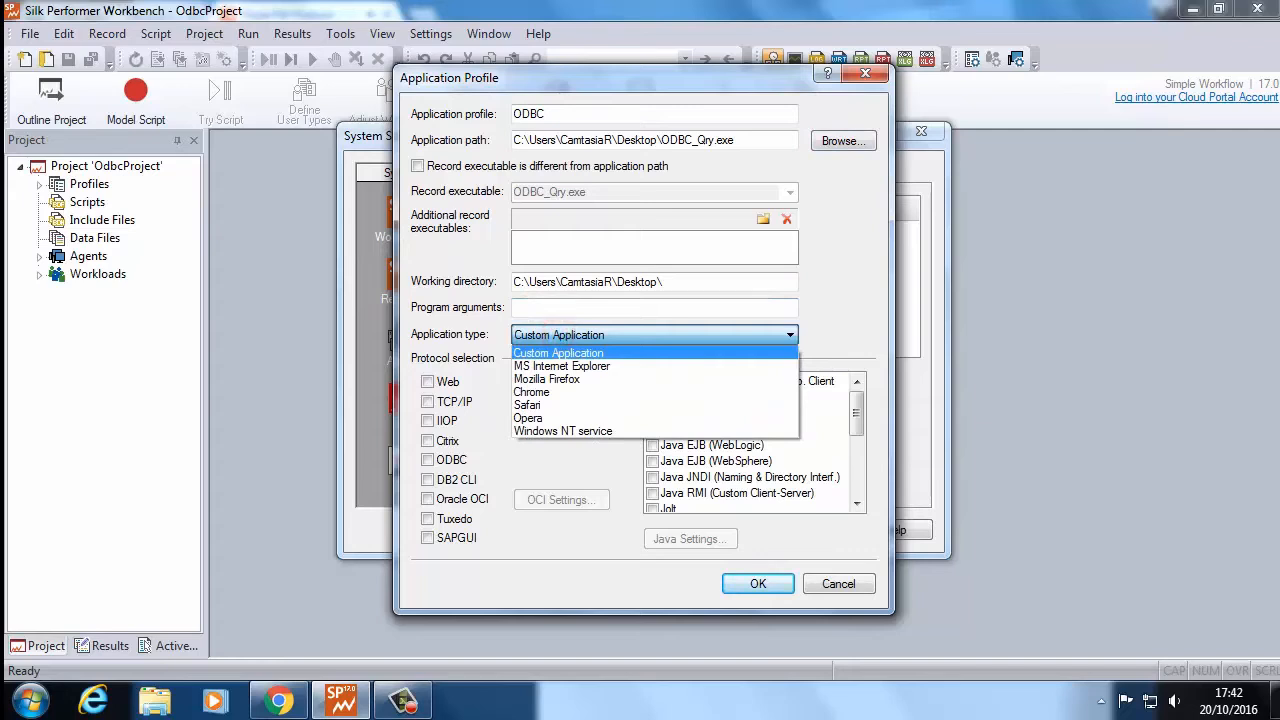
- Keep it as Custom Application with the ODBC protocol ticked, save the profile and close System Settings
click(560, 352)
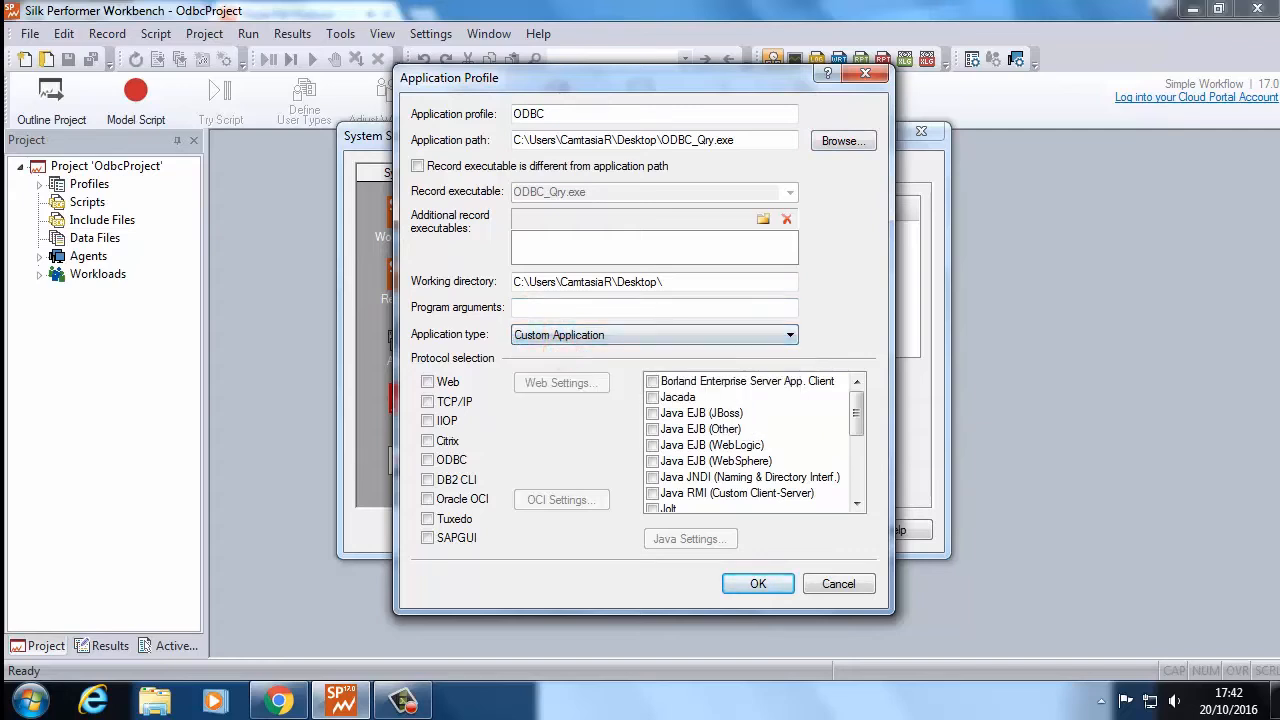
click(428, 458)
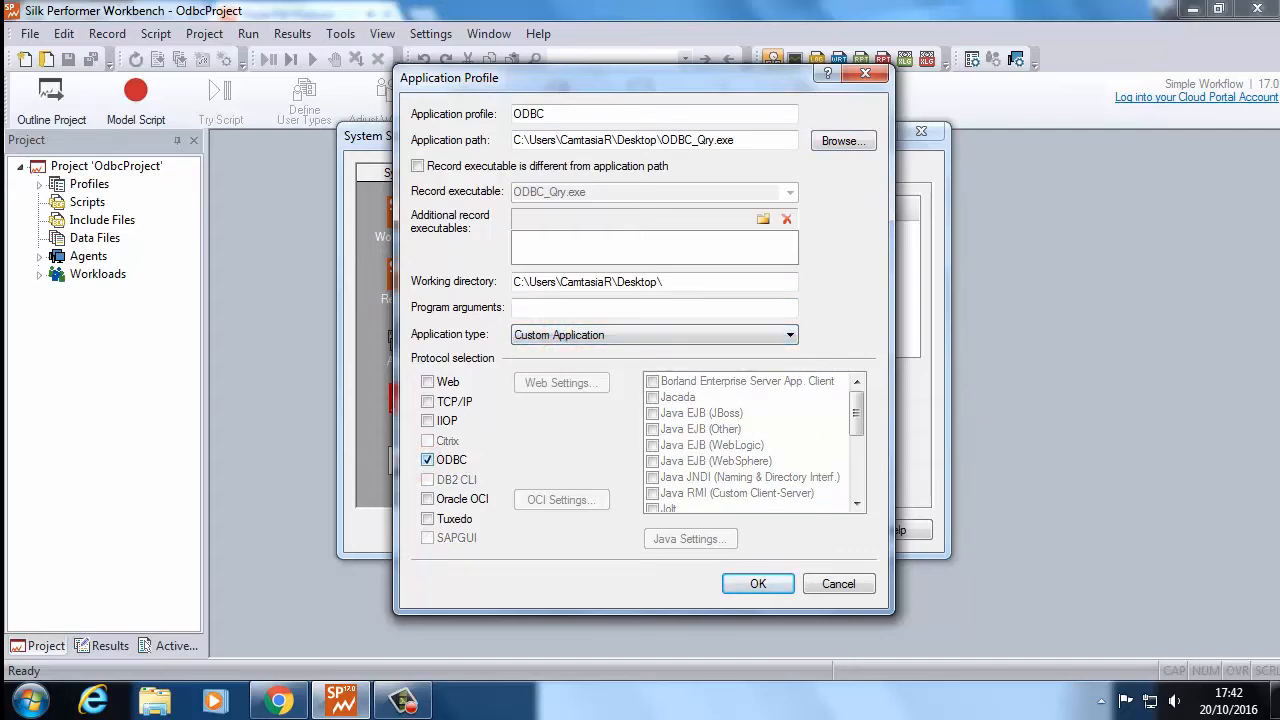
click(756, 584)
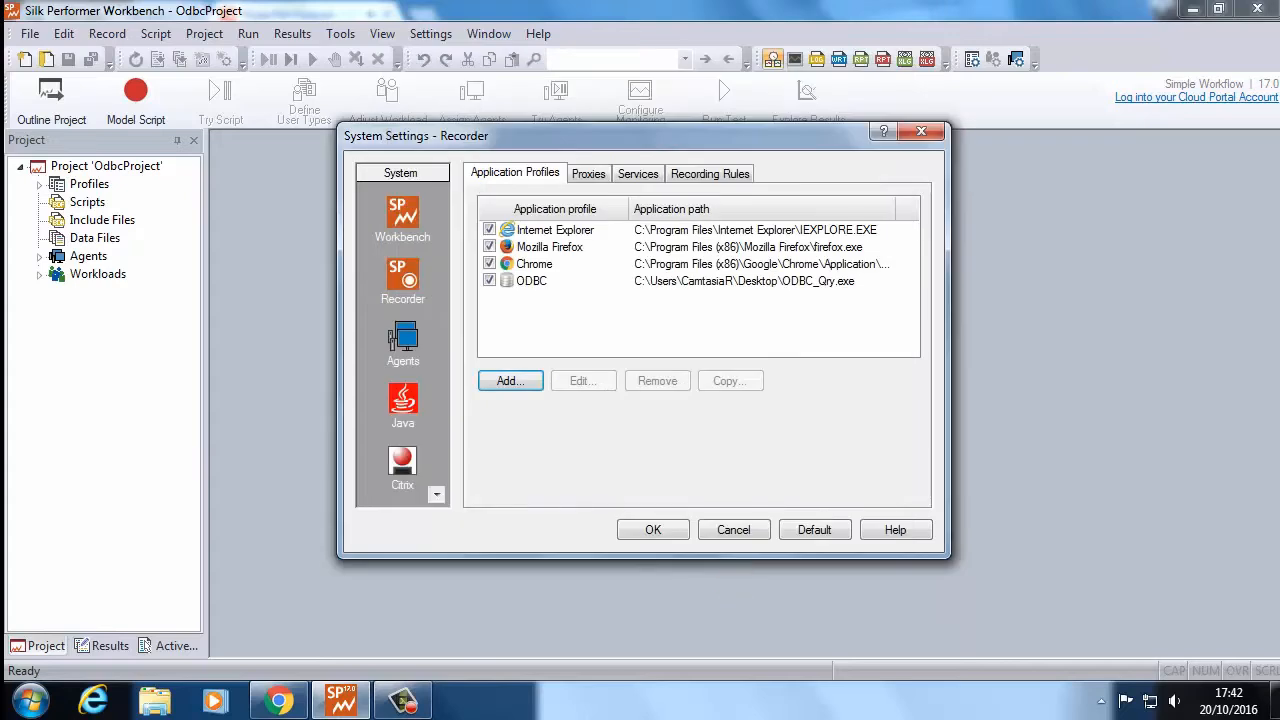
click(532, 280)
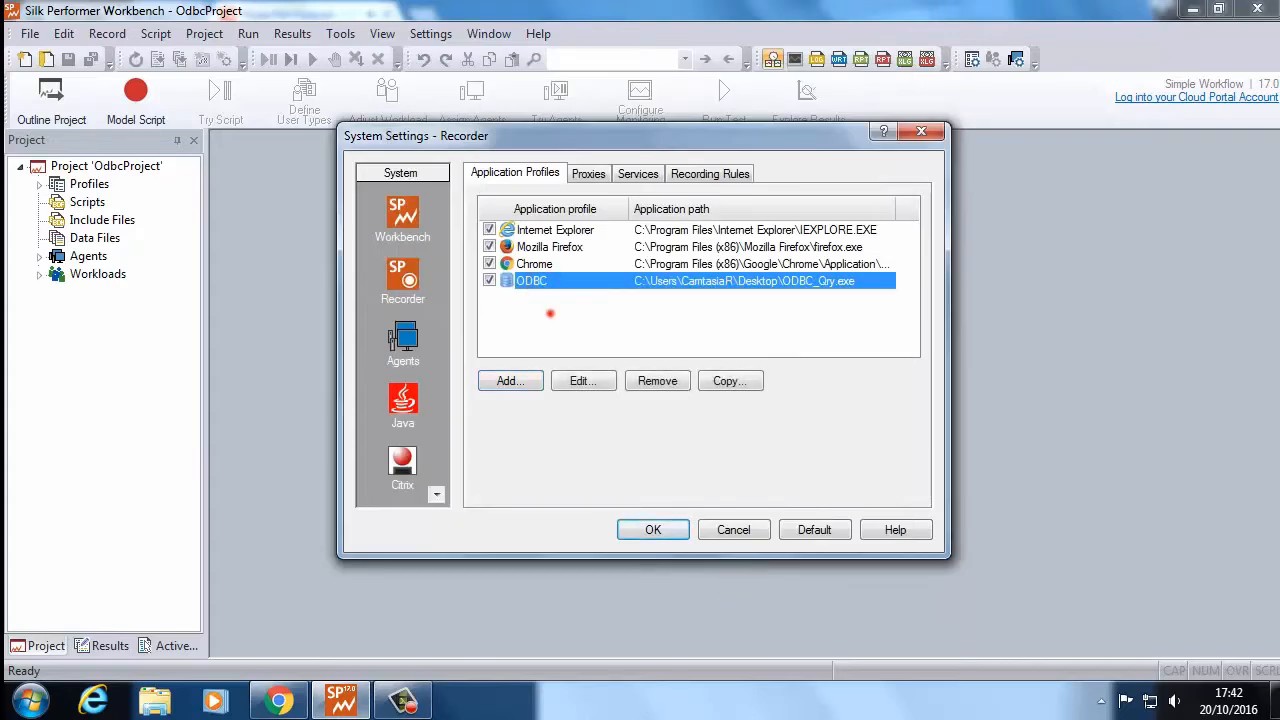
click(652, 528)
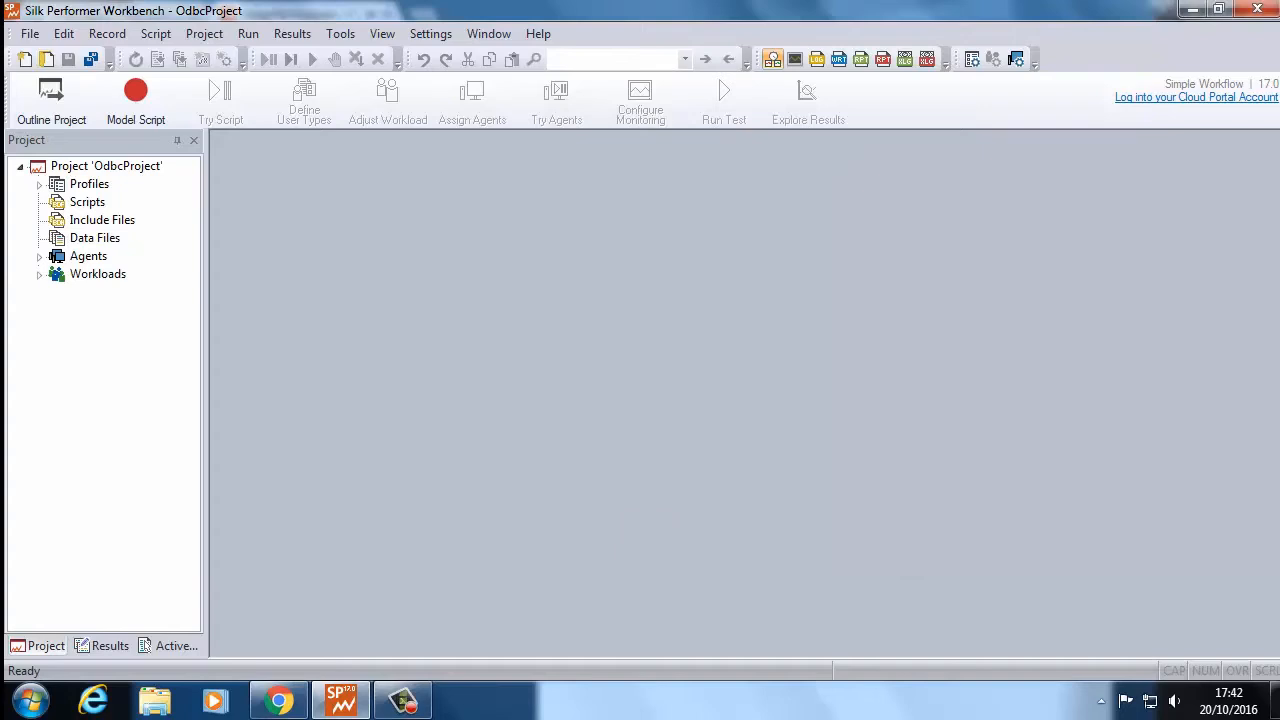
- Start the recorder with the ODBC profile so the ODBC query tool launches
click(136, 96)
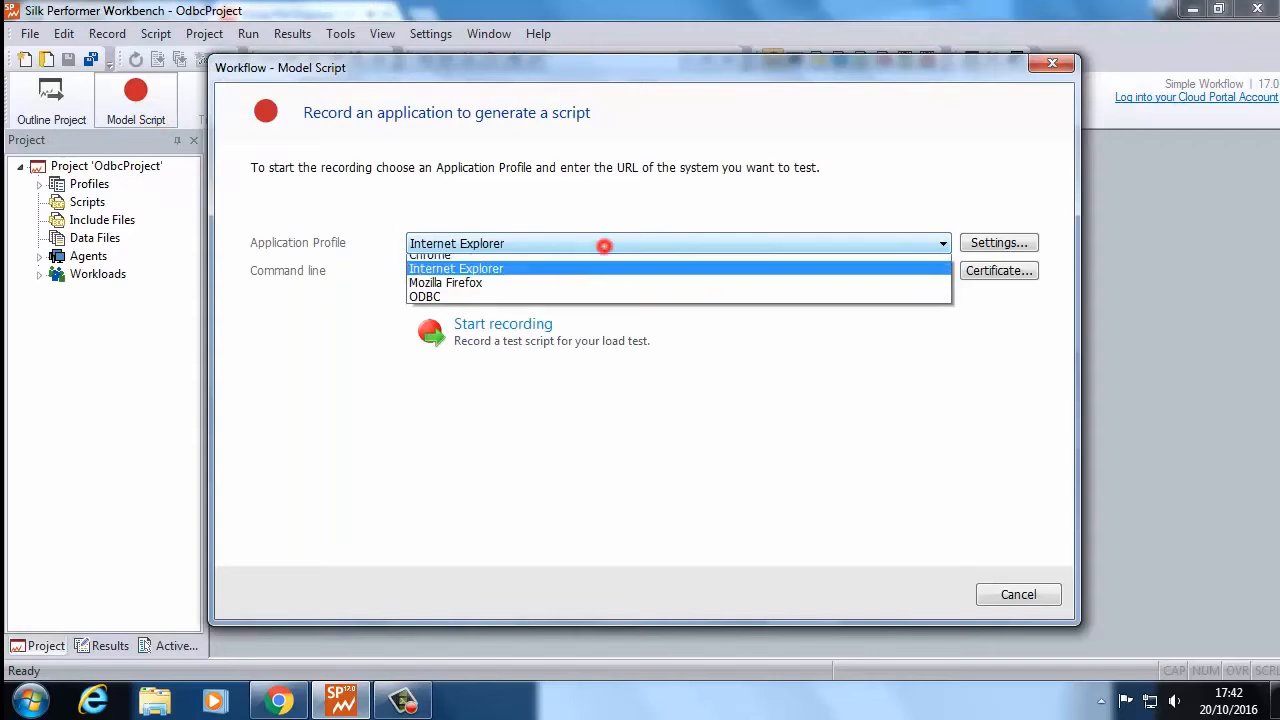
click(424, 296)
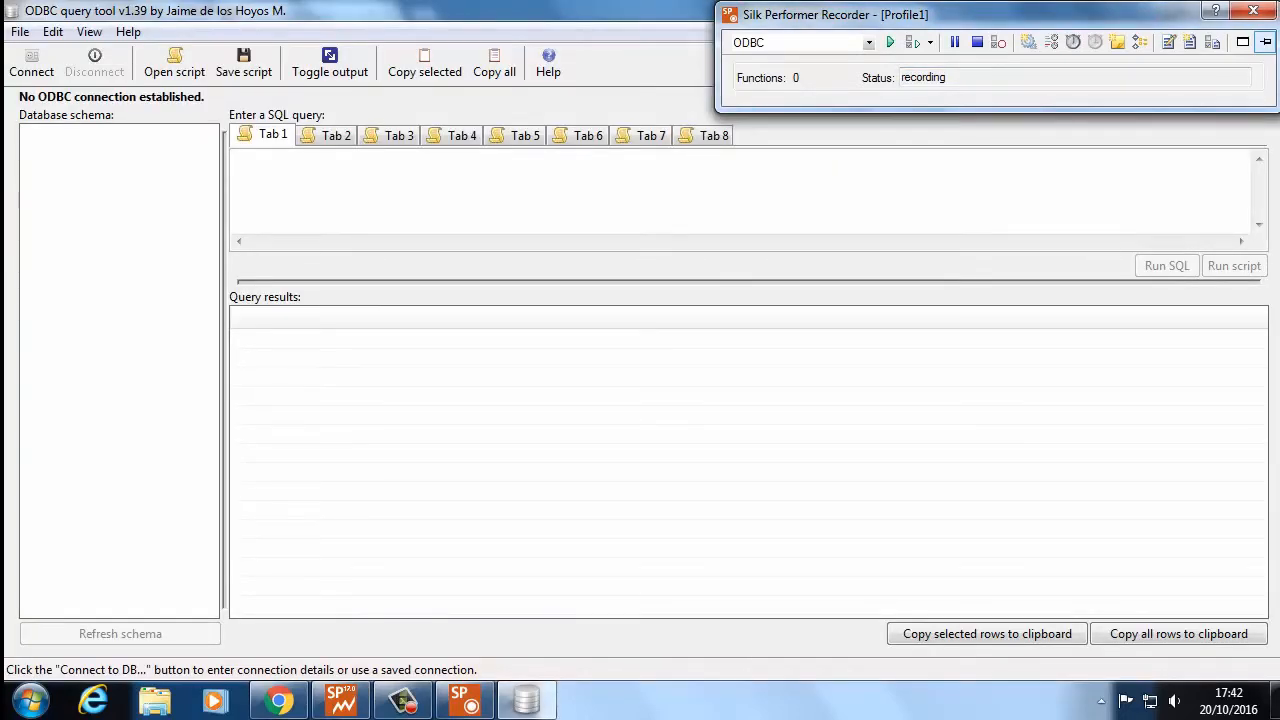
- Connect the query tool to the saved testDB connection so its tables load
click(32, 62)
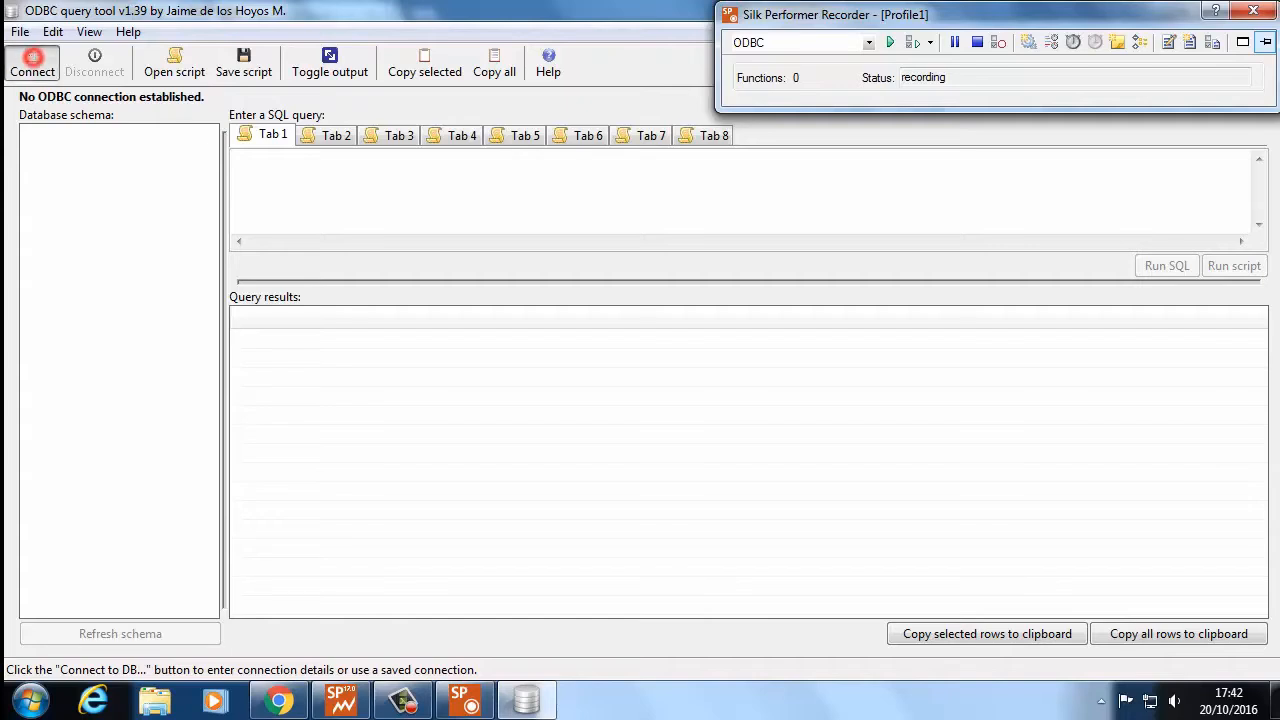
click(32, 62)
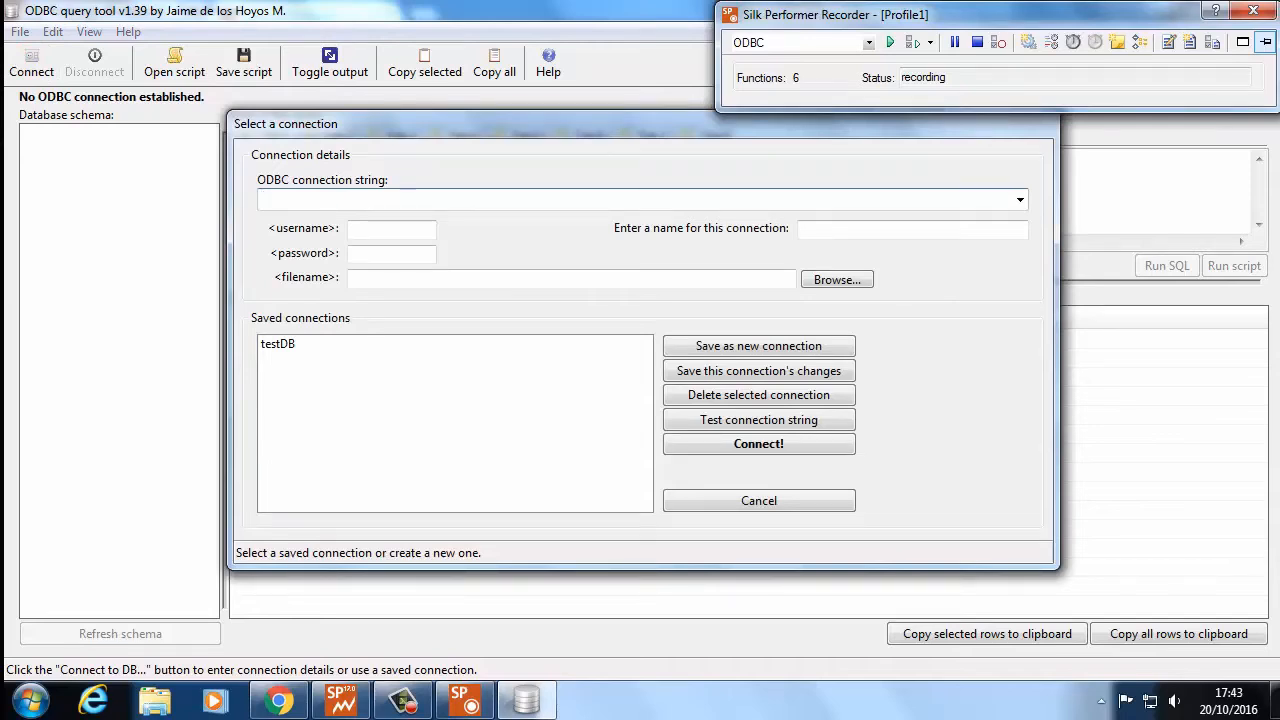
click(278, 344)
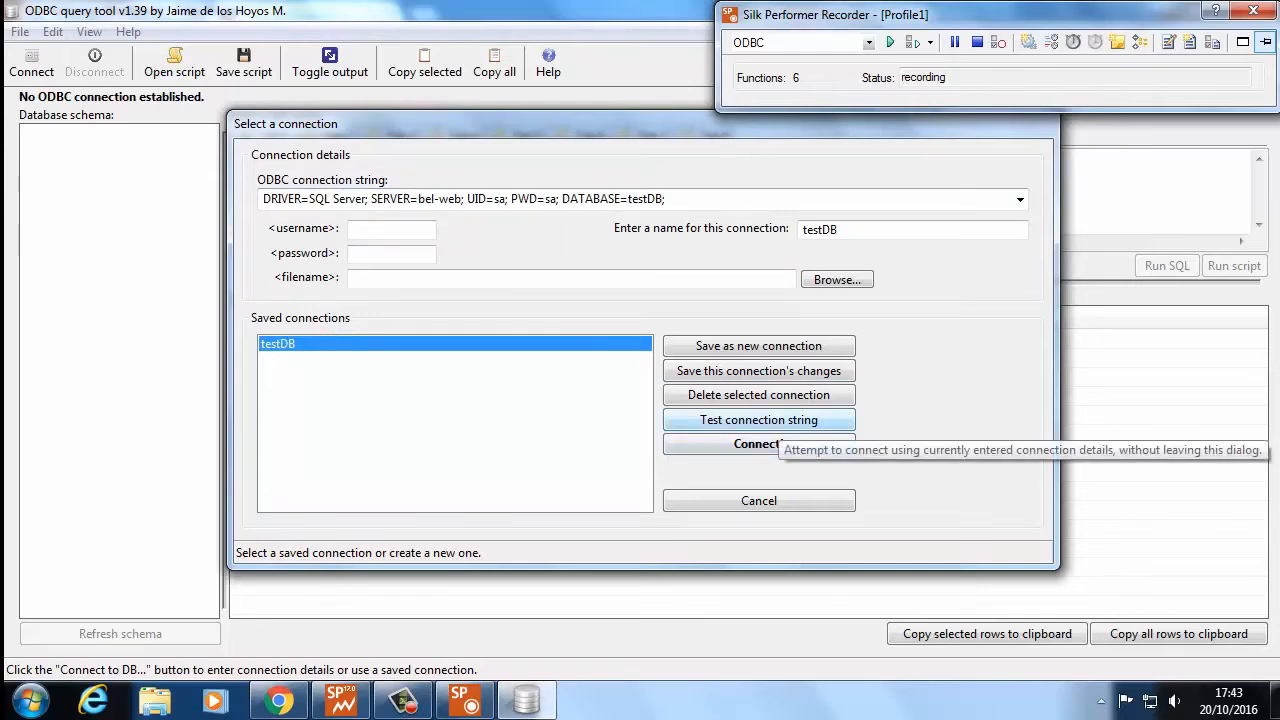
click(752, 444)
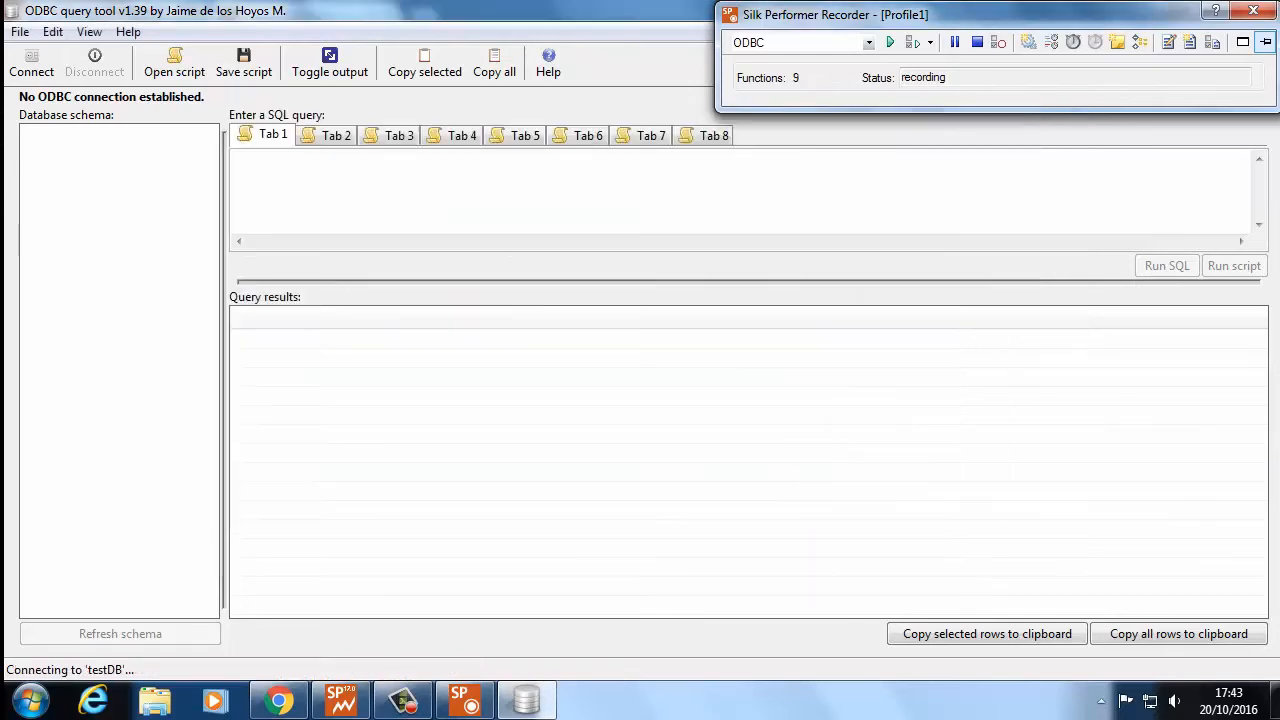
click(32, 62)
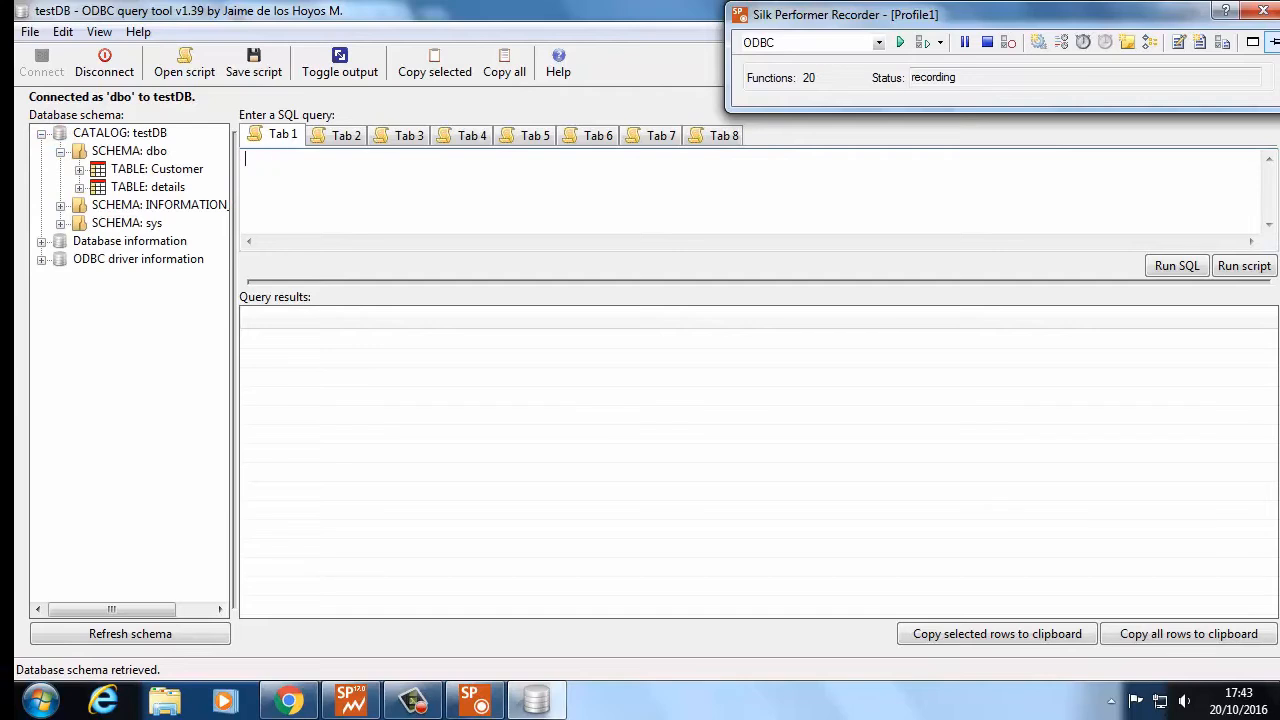
- Run USE testDB; SELECT * FROM customer; to list all customers, then clear the editor
text(SELECT *)
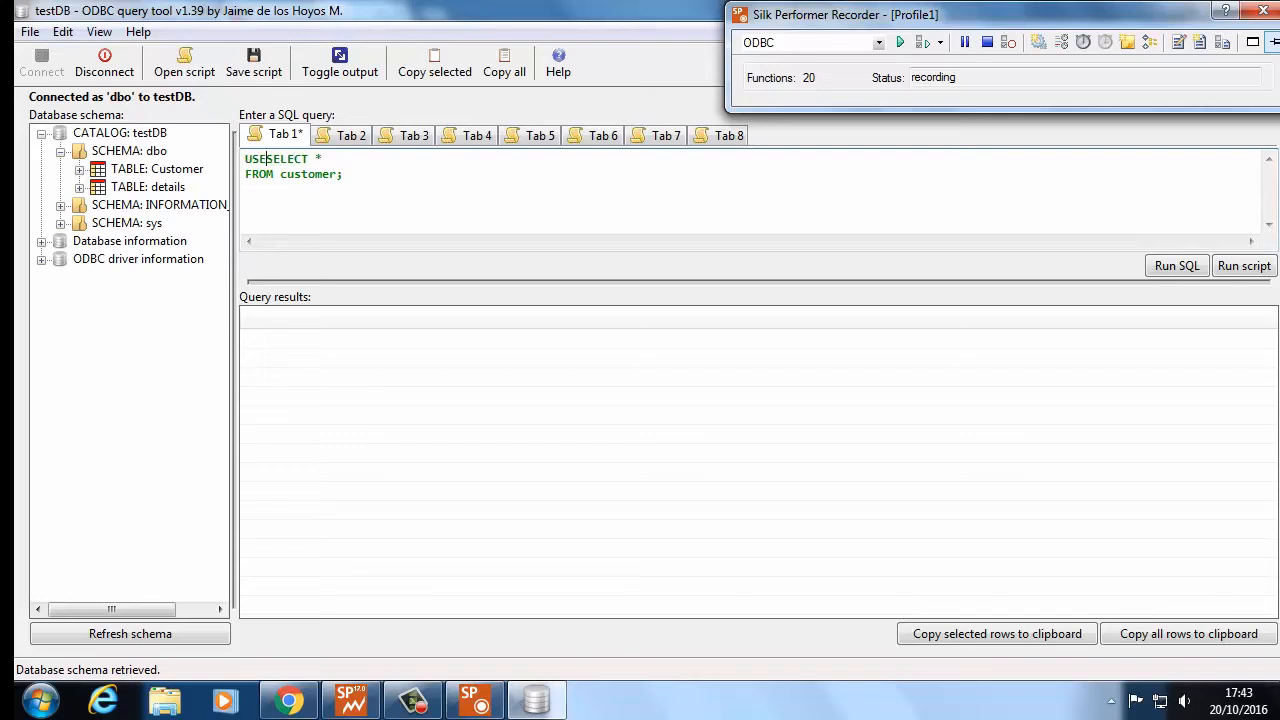
text(testDB;)
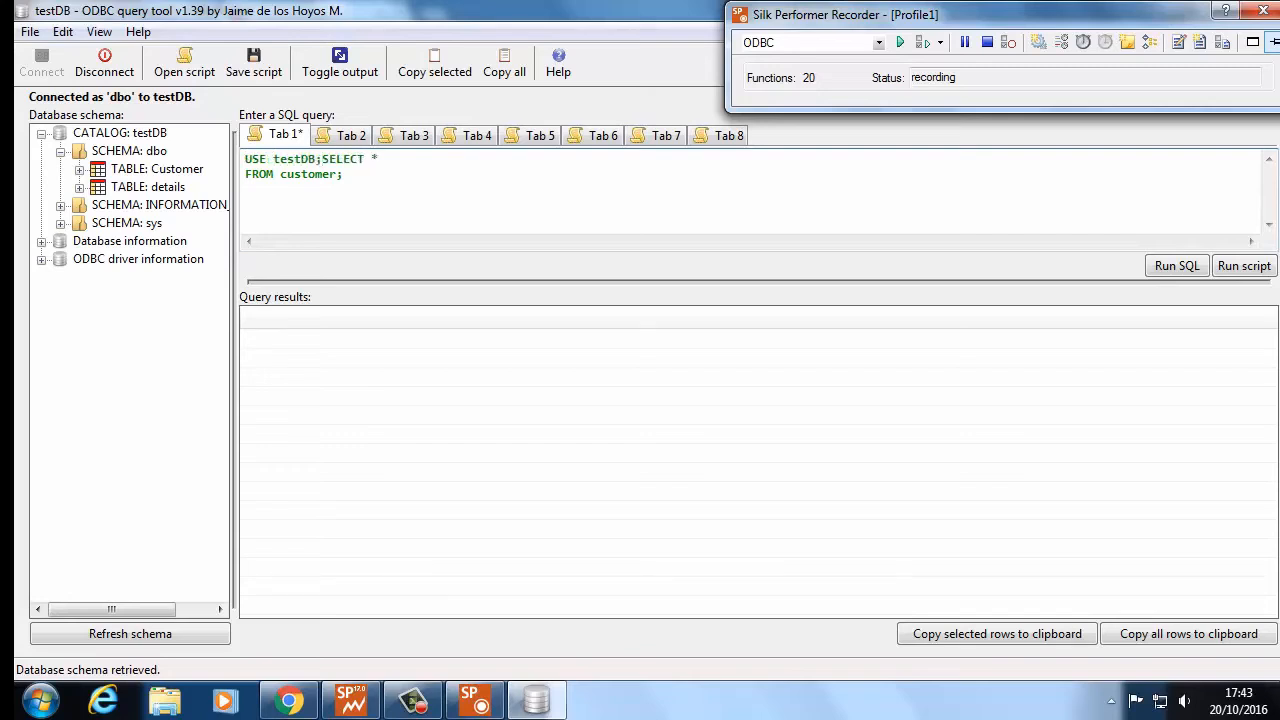
click(1176, 264)
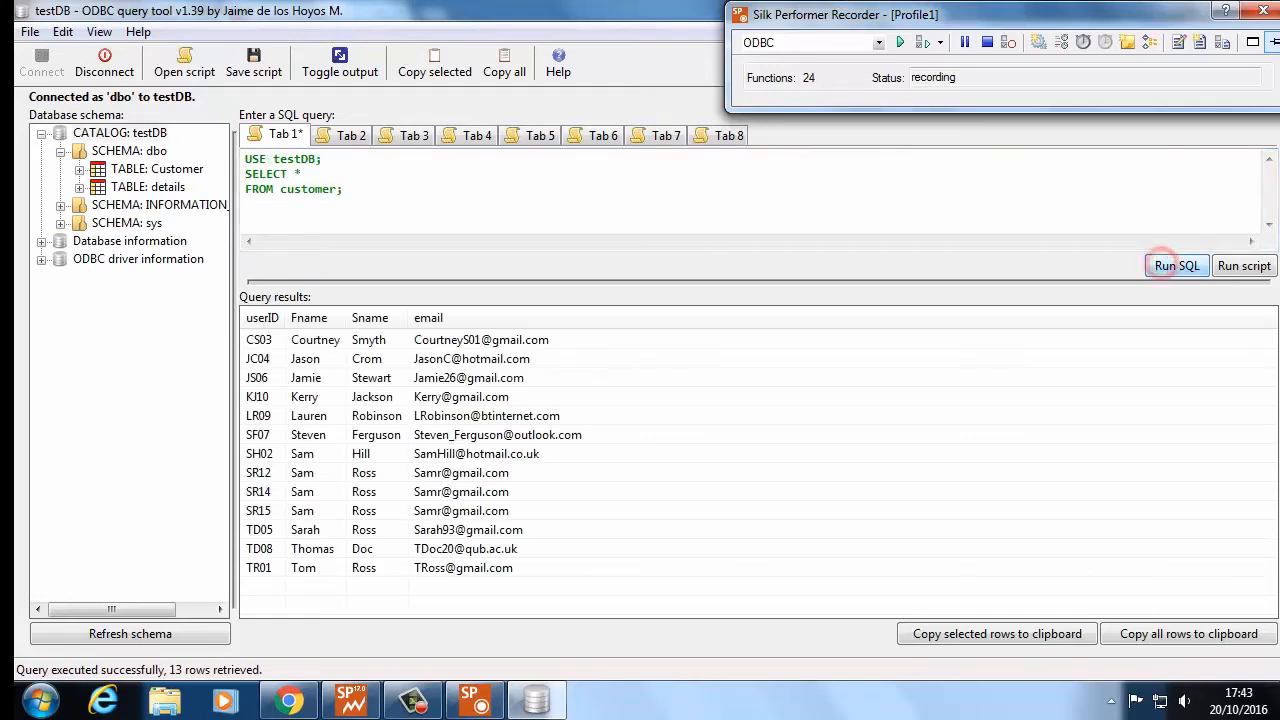
key(ctrl+a)
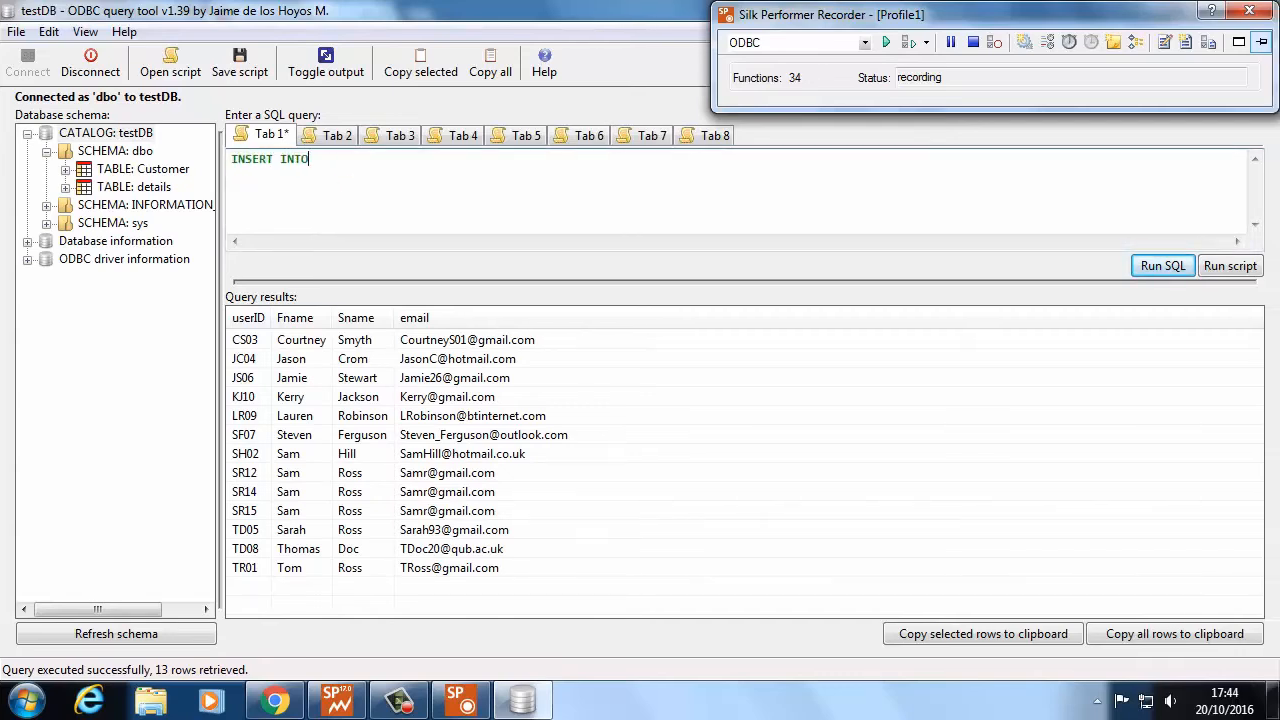
text(customer())
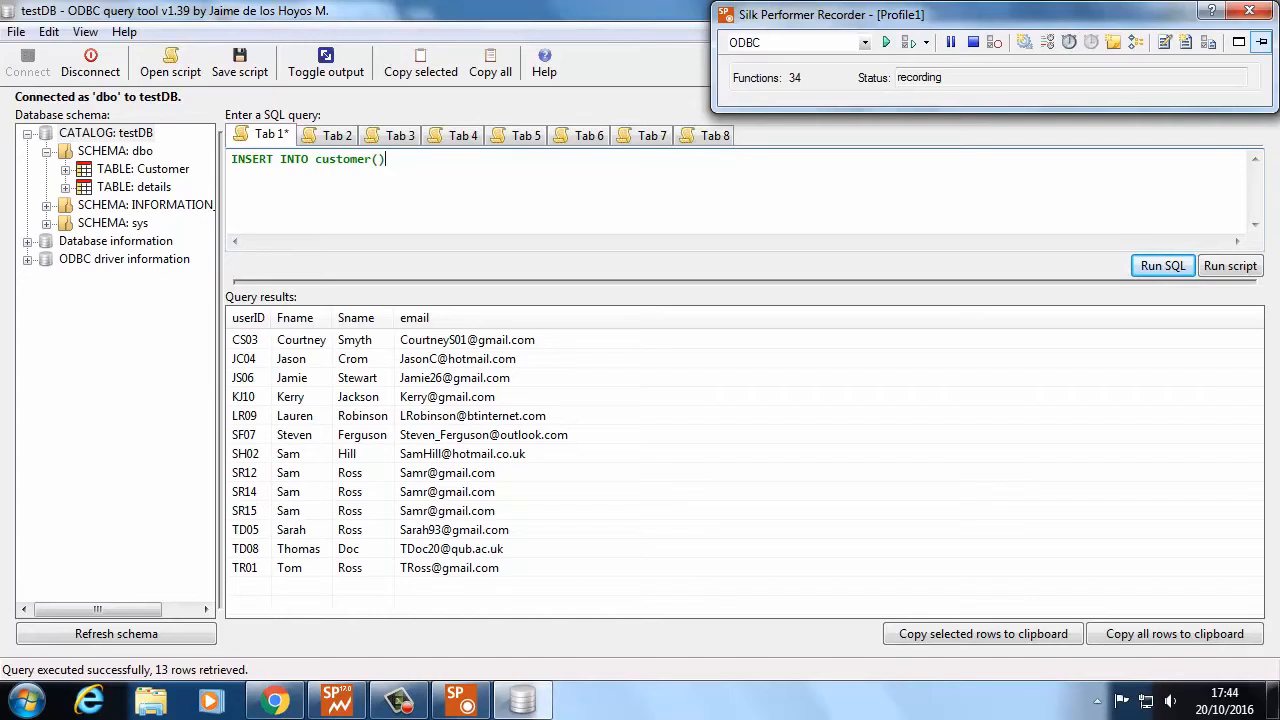
text(userID, Fname, Sname, email)
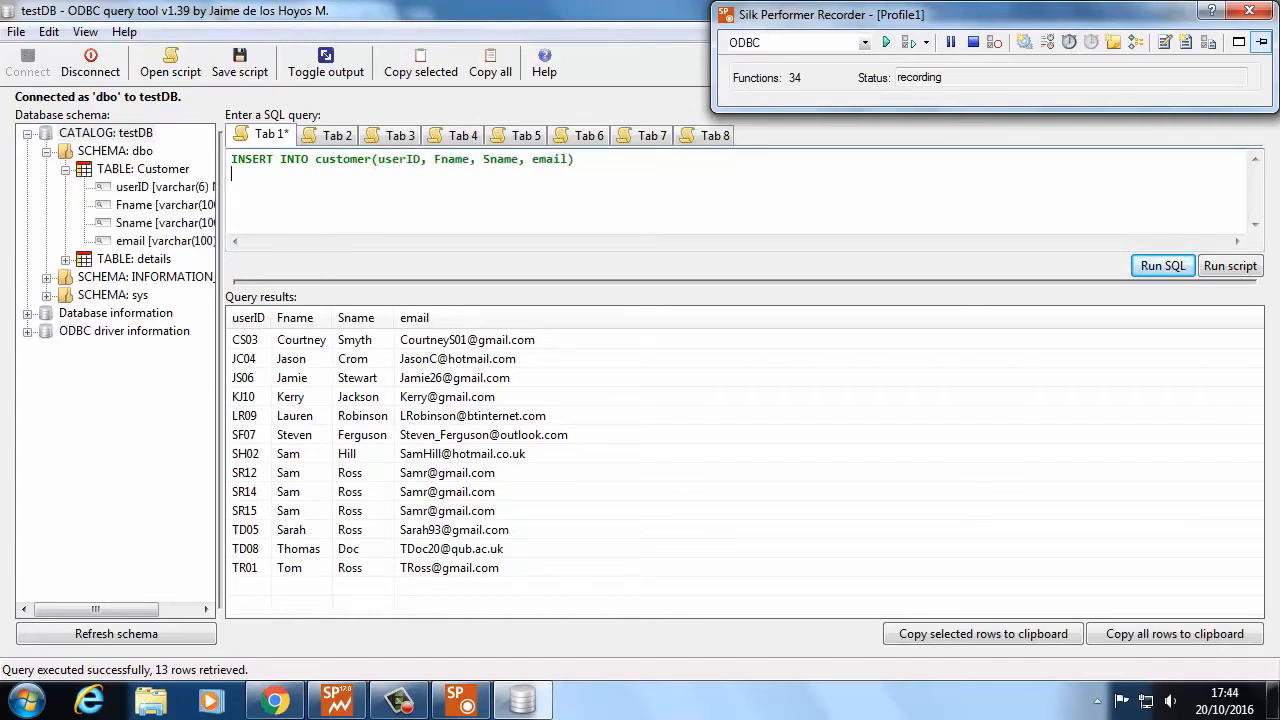
text(VALUES())
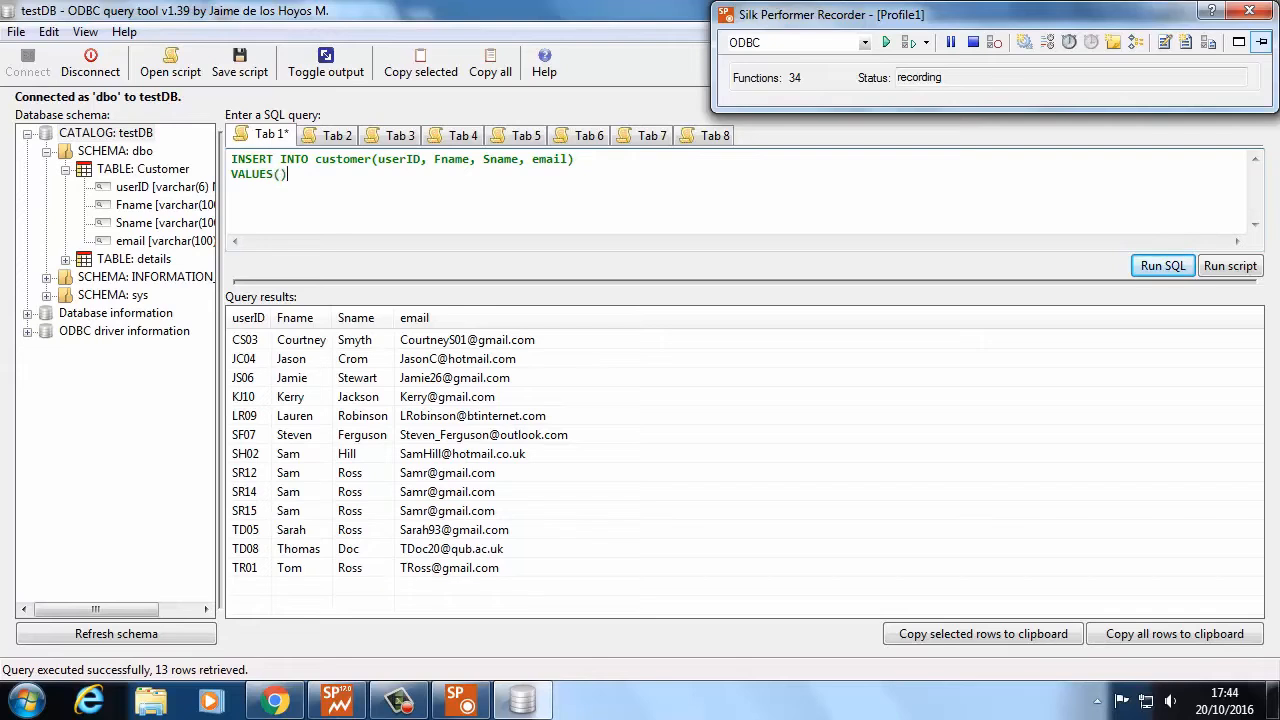
text('CA';)
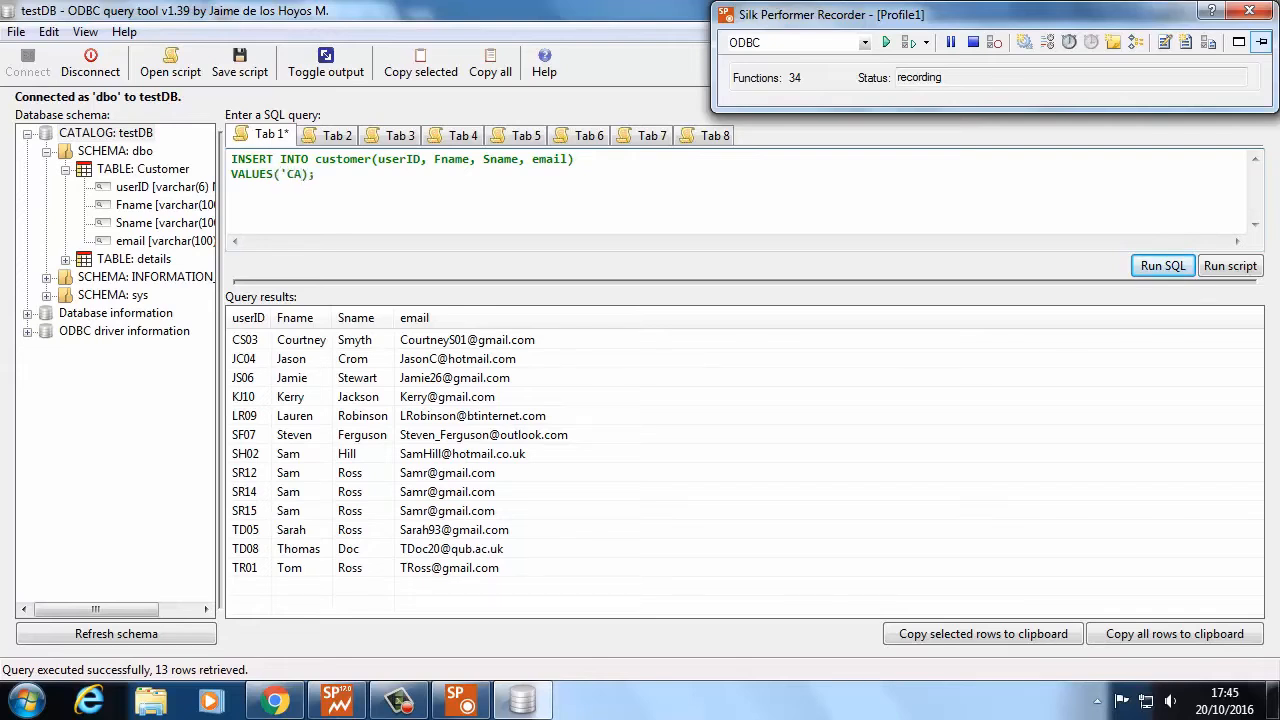
text(20',)
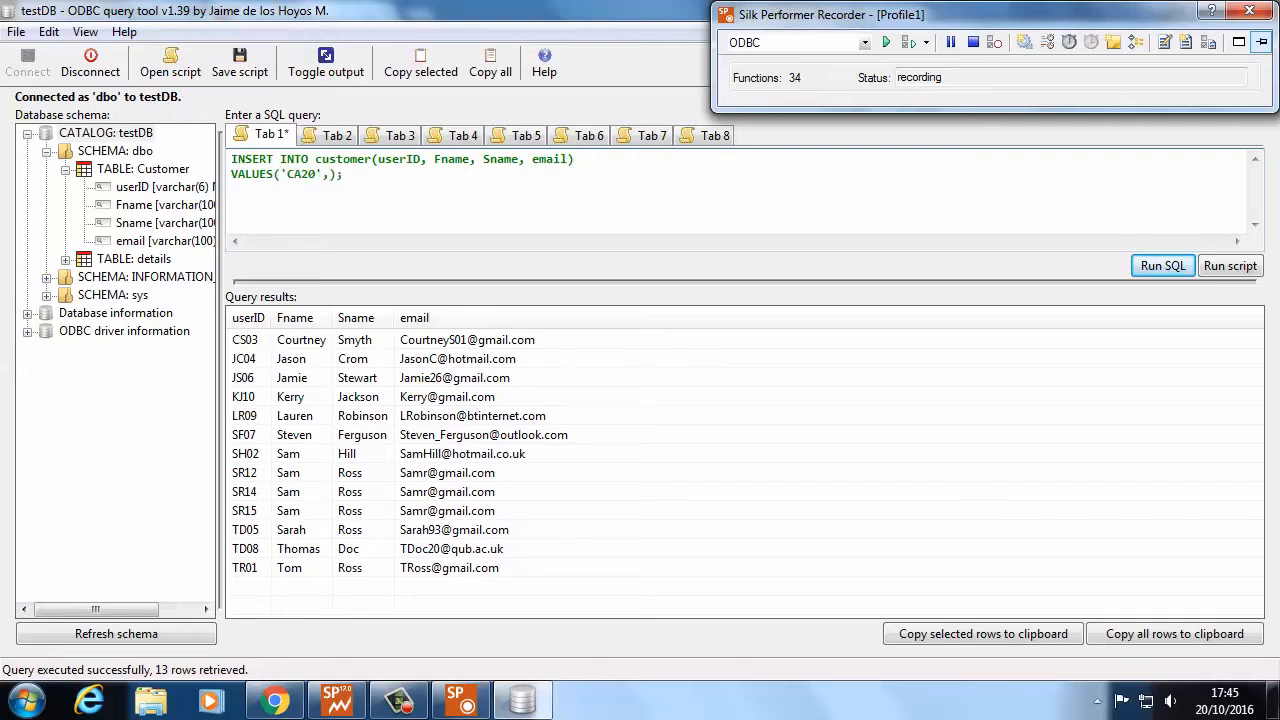
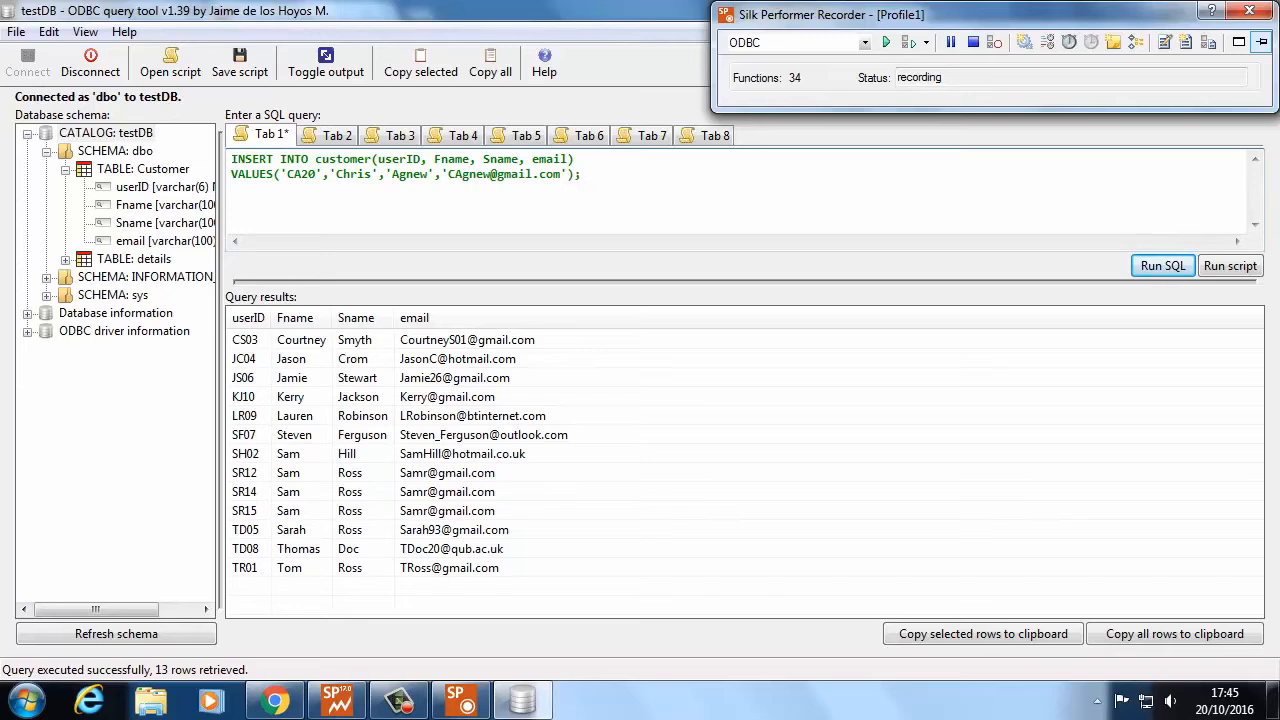
text(USE testDB;)
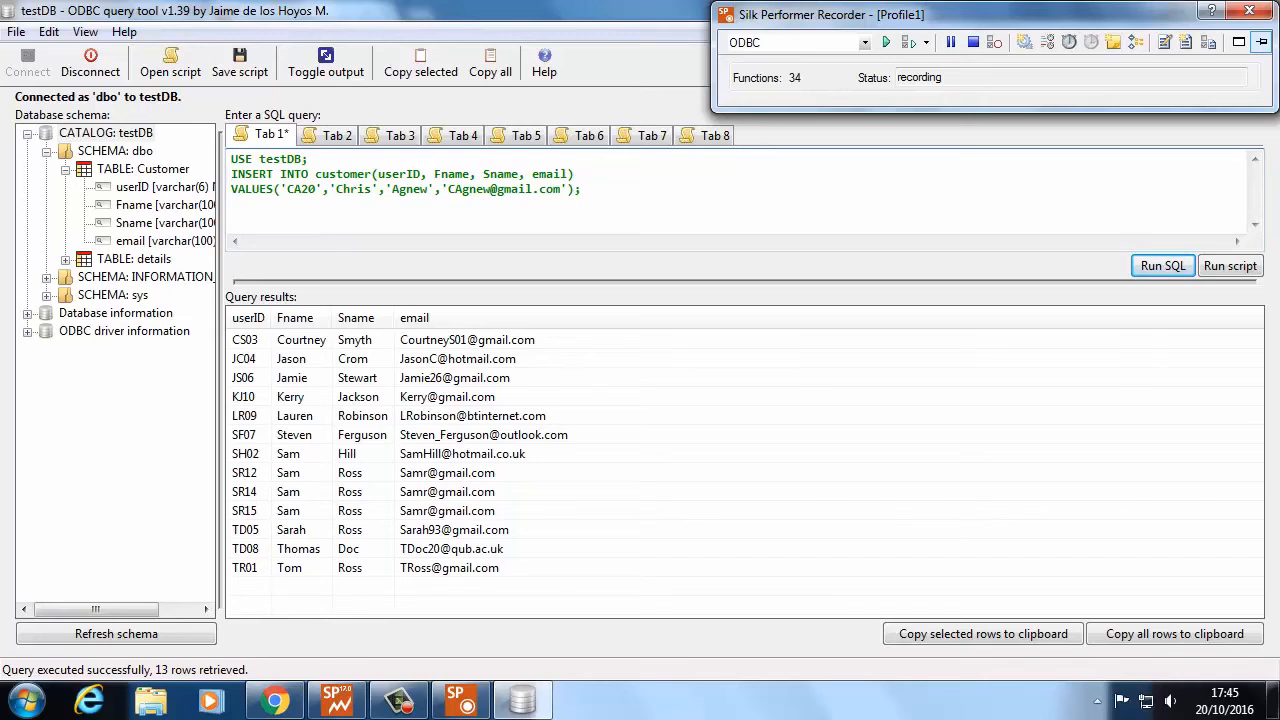
click(1162, 264)
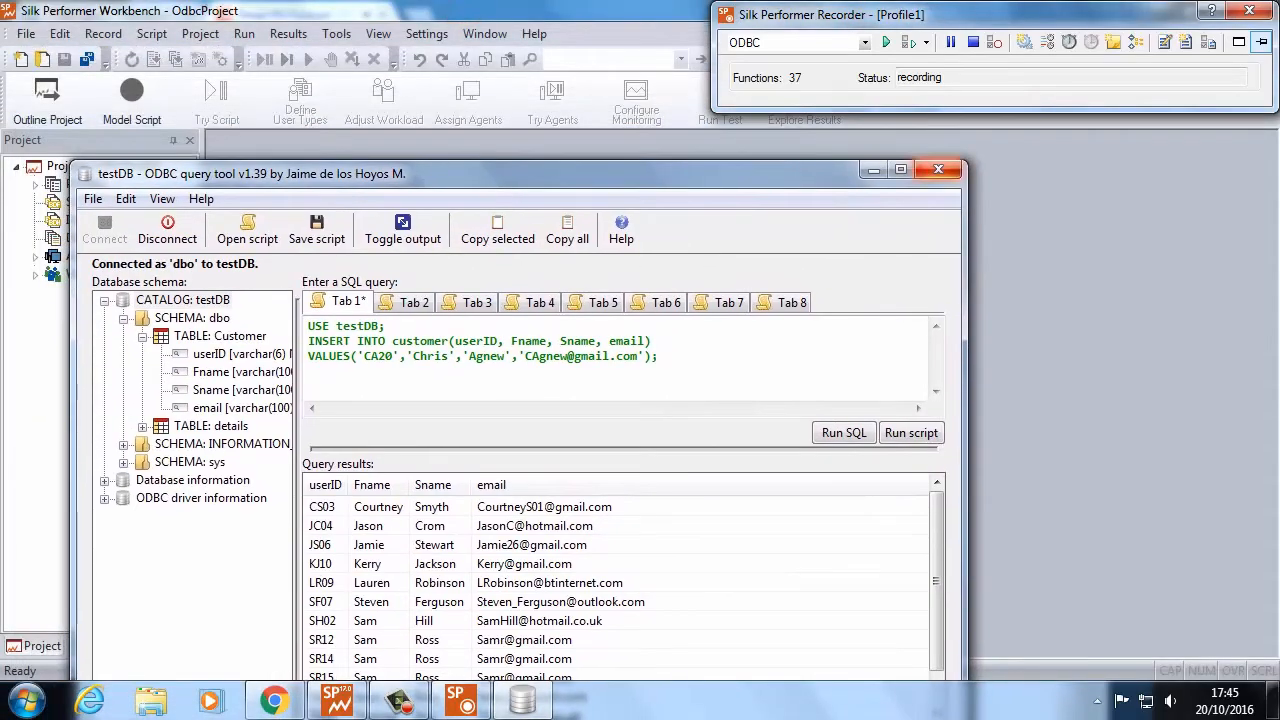
- Close the query tool discarding its queries, stop recording and save the script as OdbcProject1.bdf
click(938, 168)
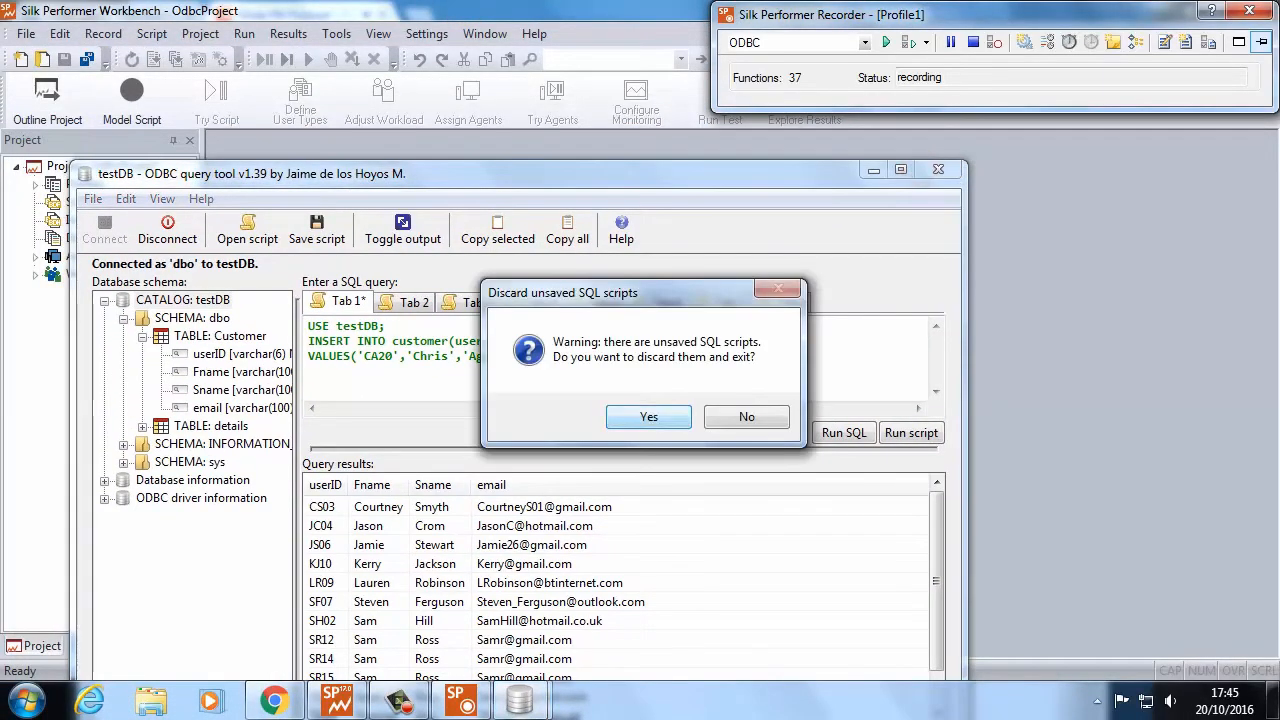
click(648, 416)
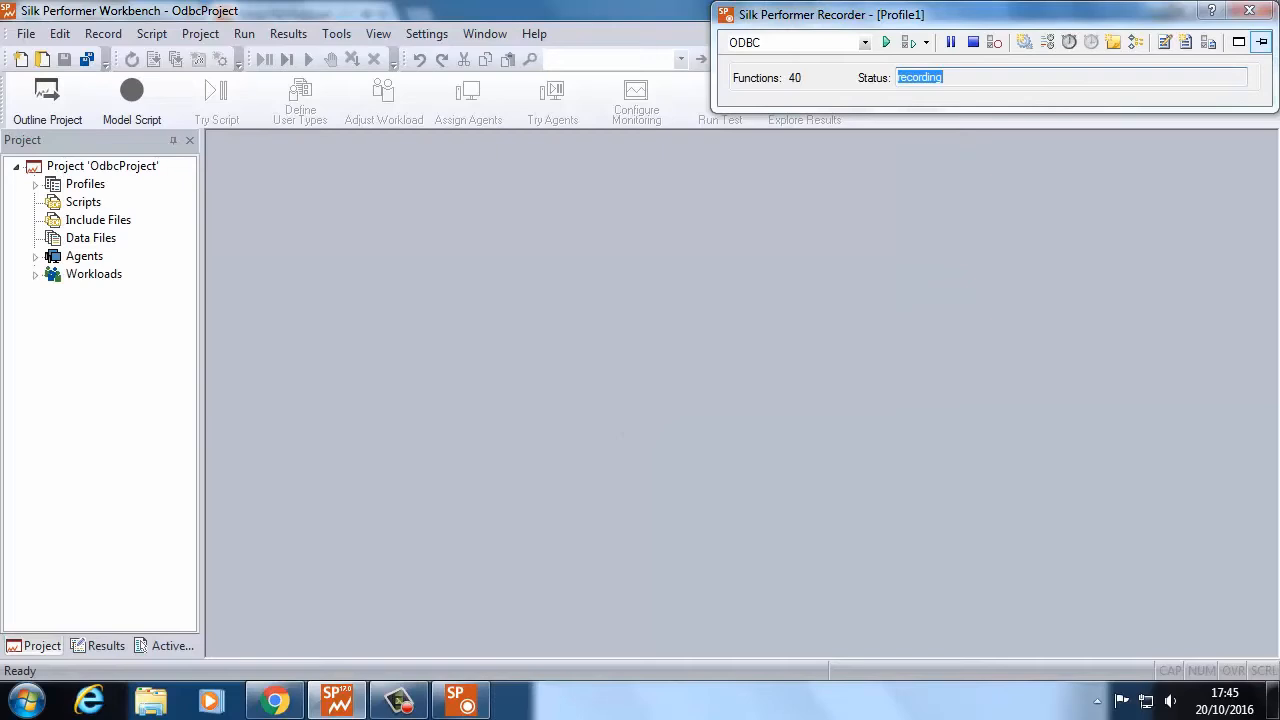
click(972, 42)
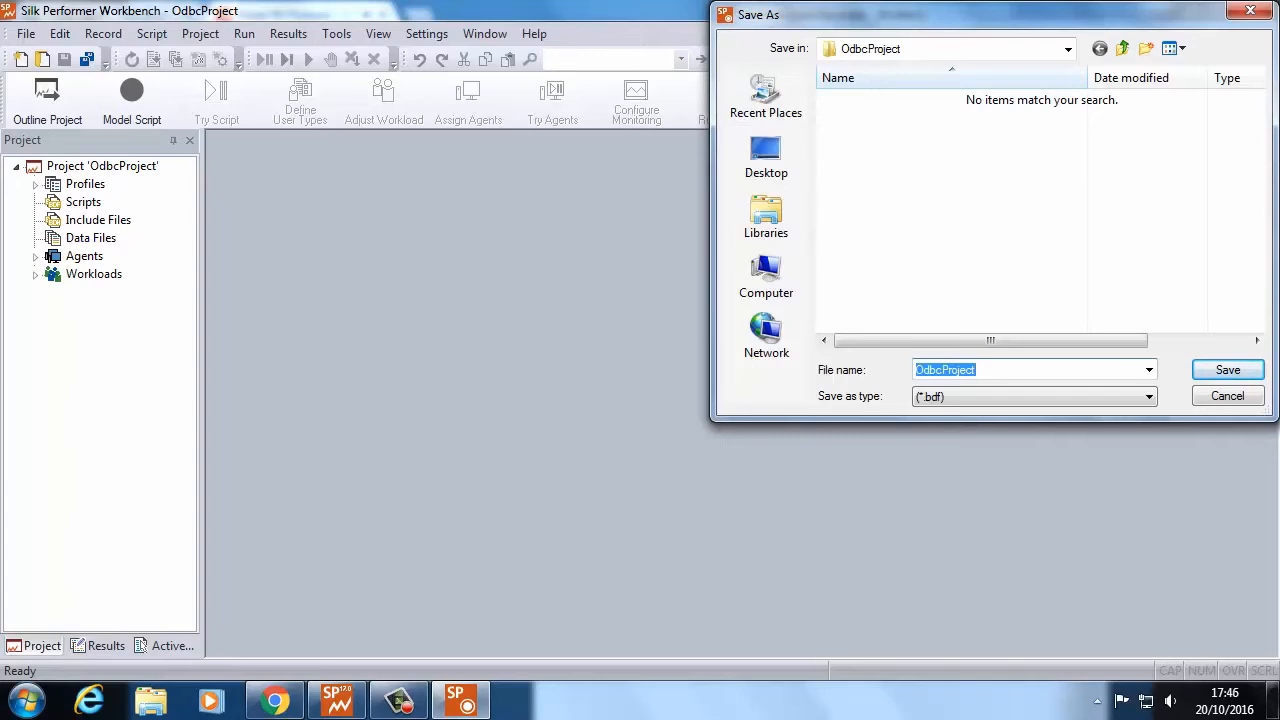
click(1000, 368)
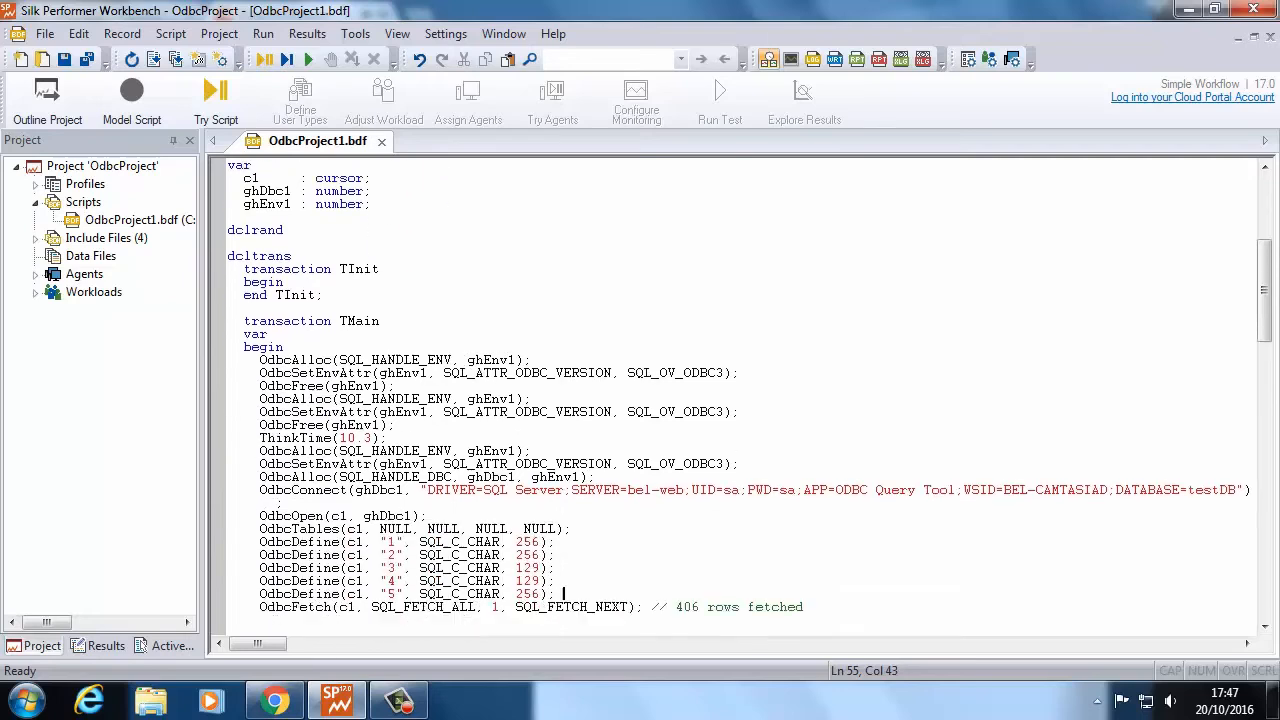
scroll(down, 3)
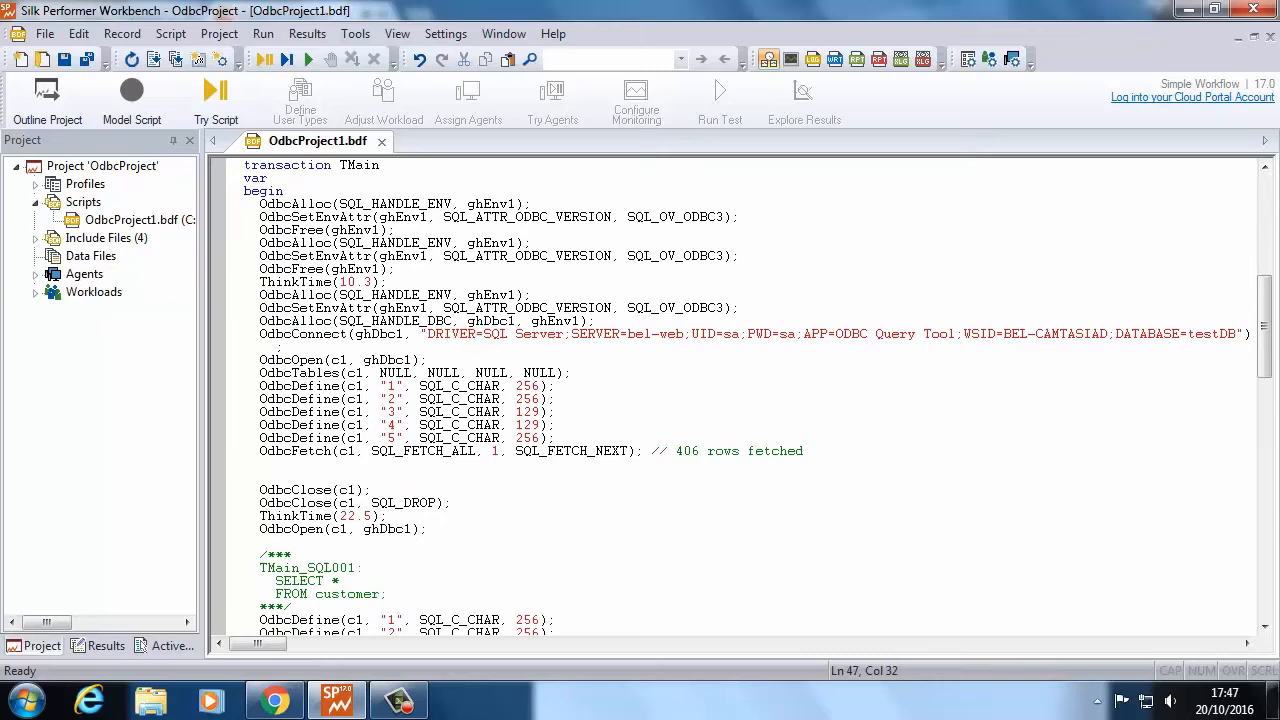
scroll(down, 3)
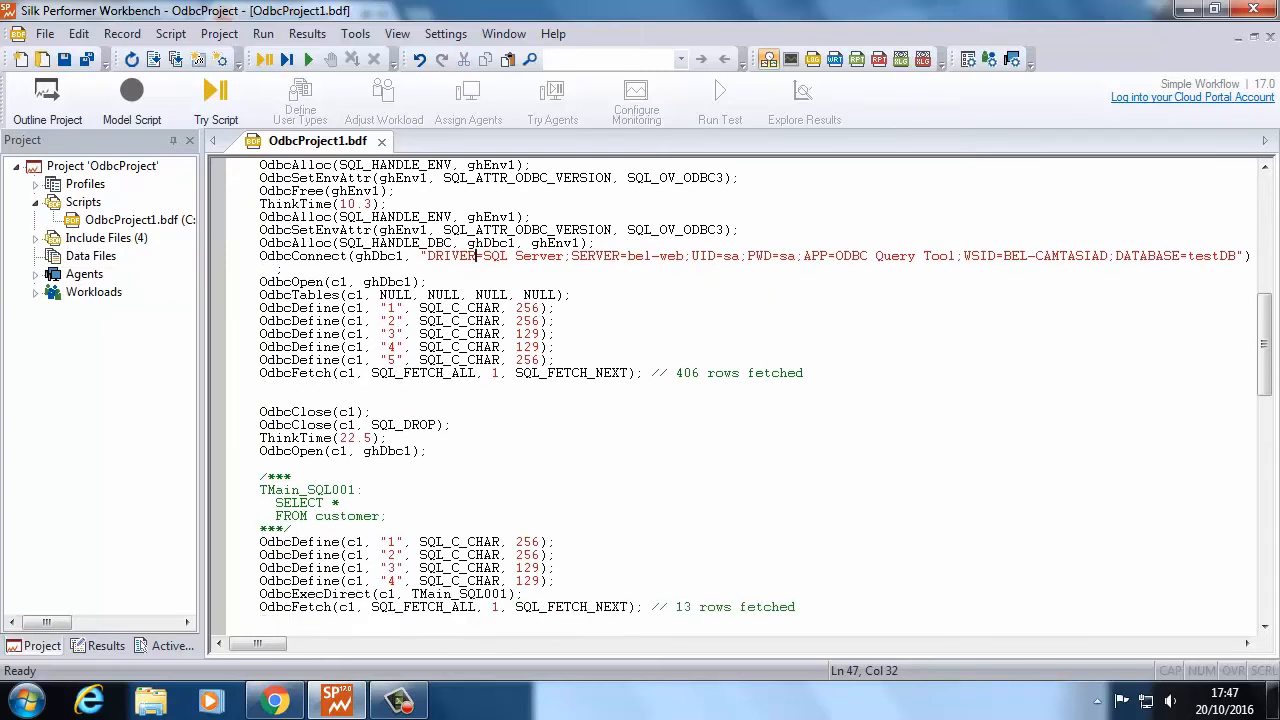
double_click(290, 280)
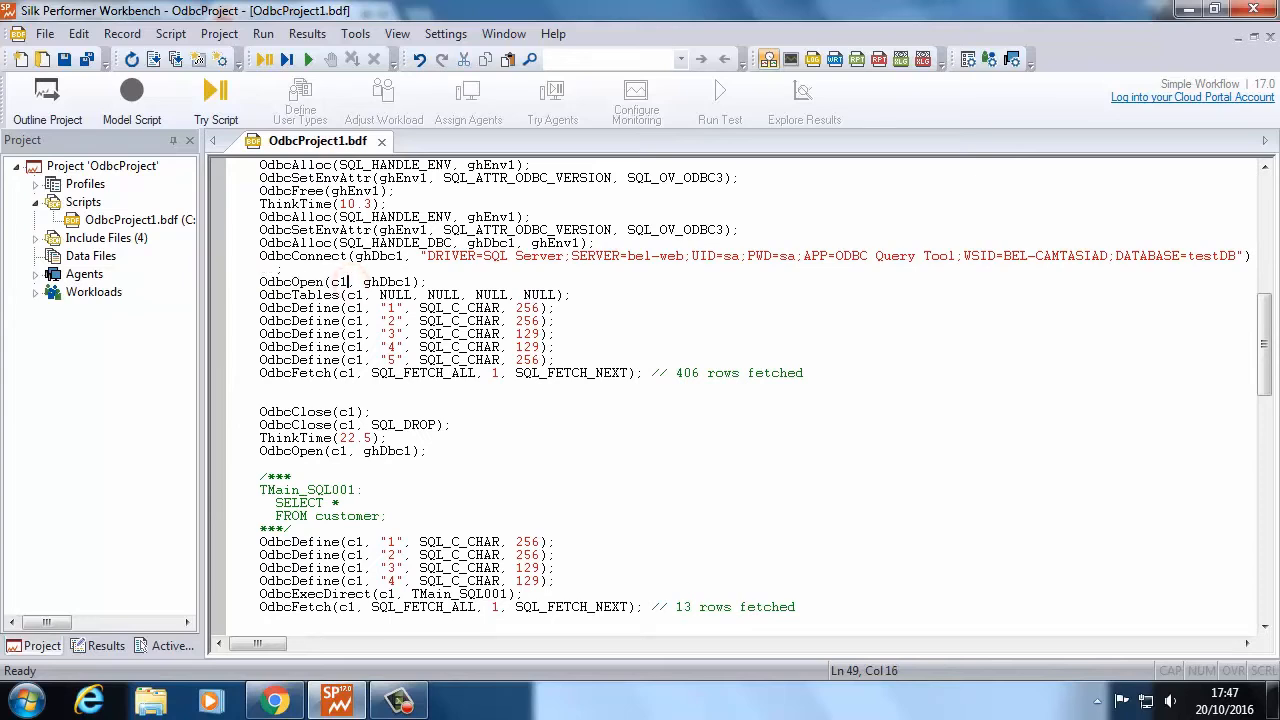
scroll(down, 3)
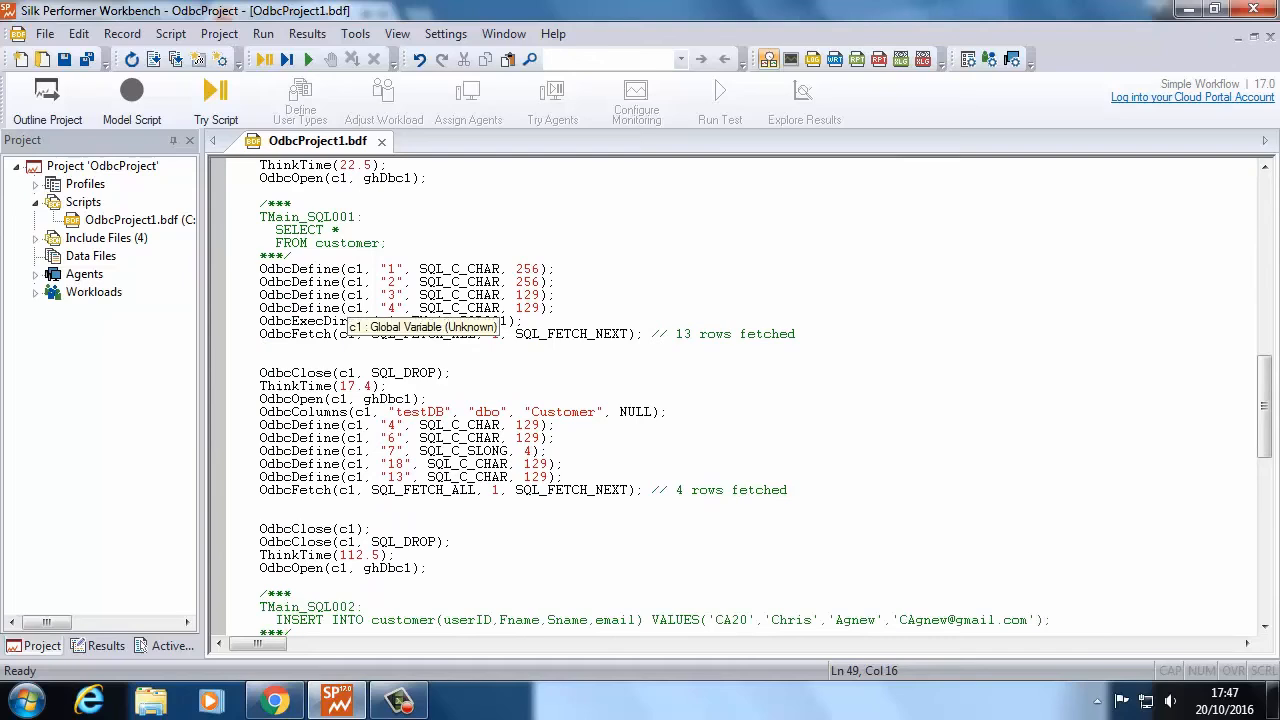
scroll(down, 3)
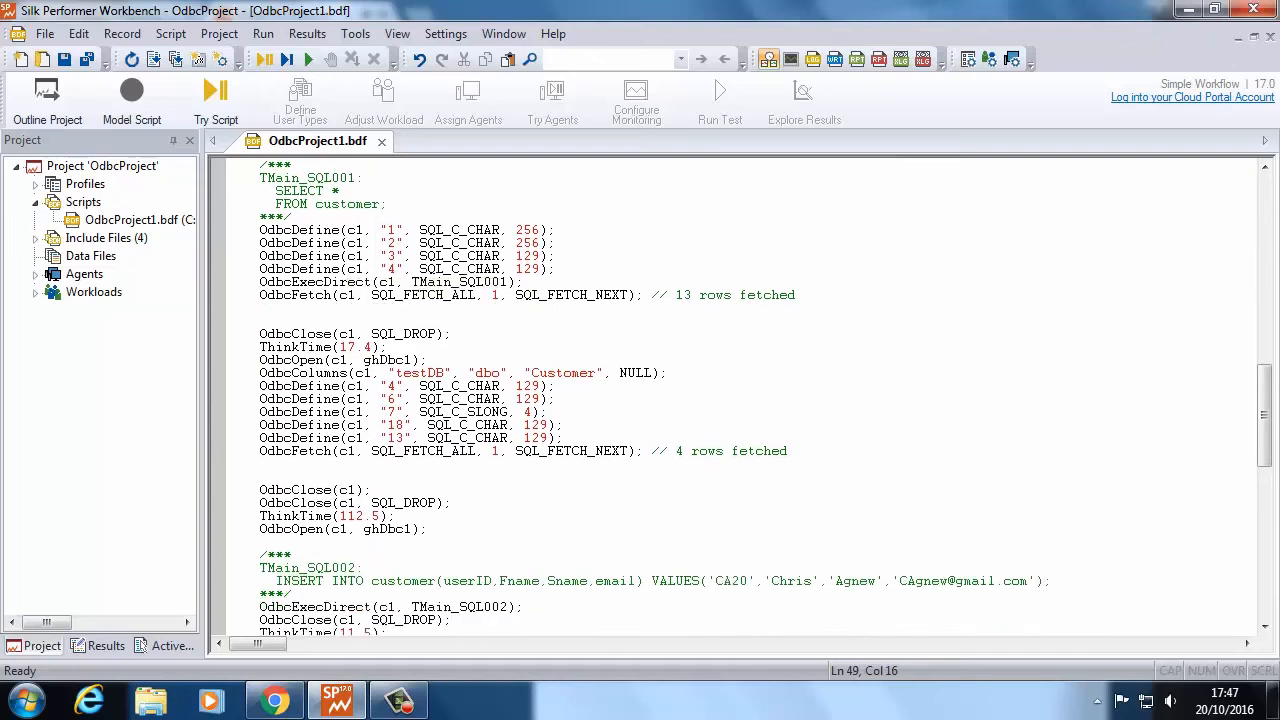
double_click(294, 228)
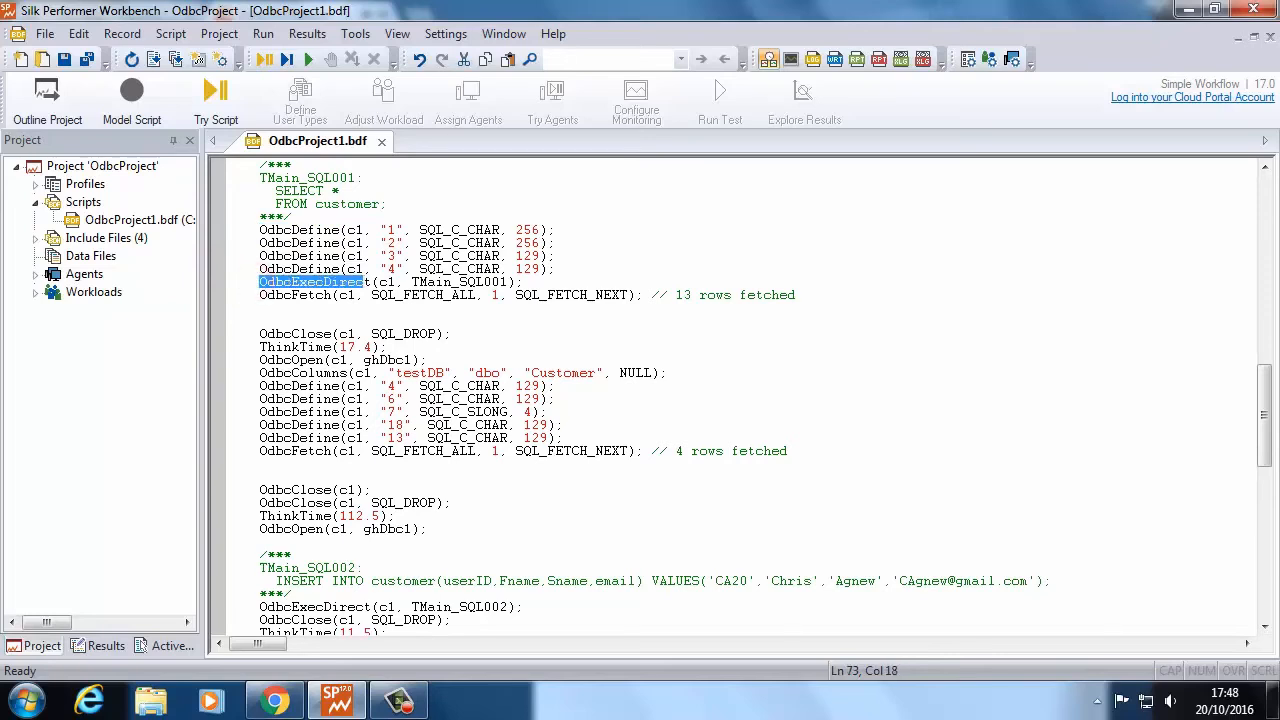
click(290, 294)
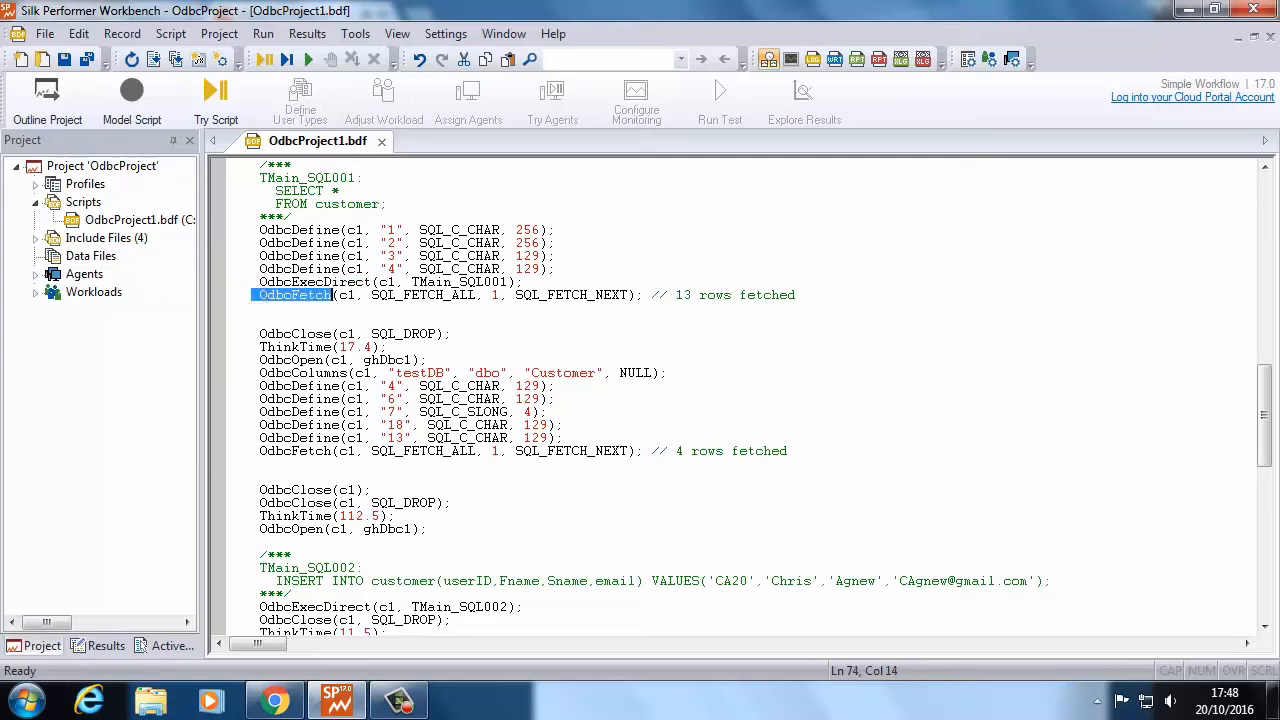
scroll(down, 3)
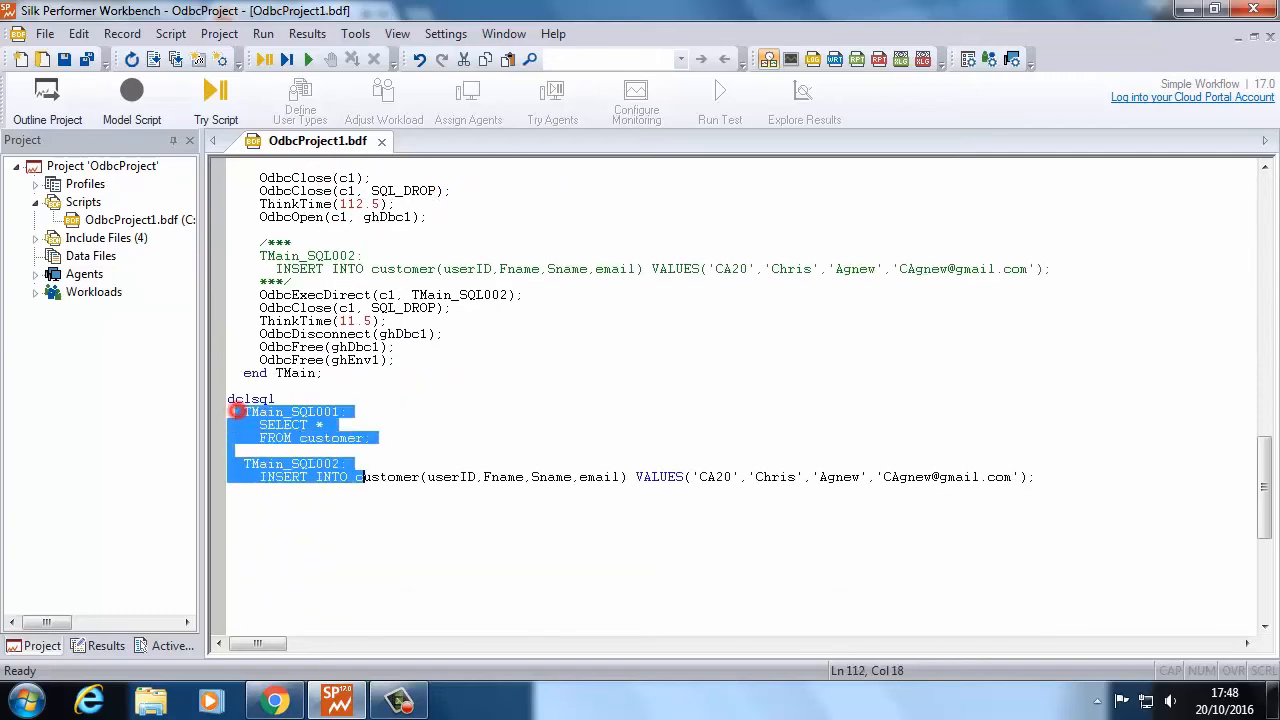
click(390, 456)
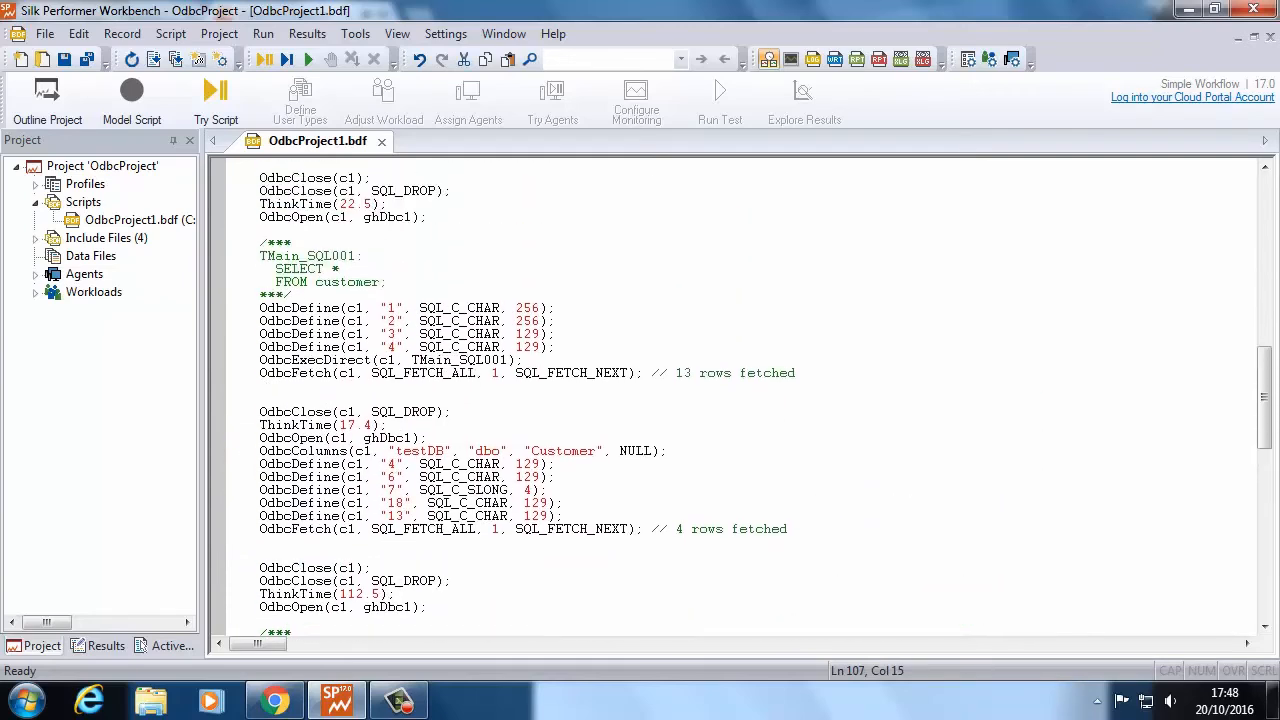
double_click(460, 360)
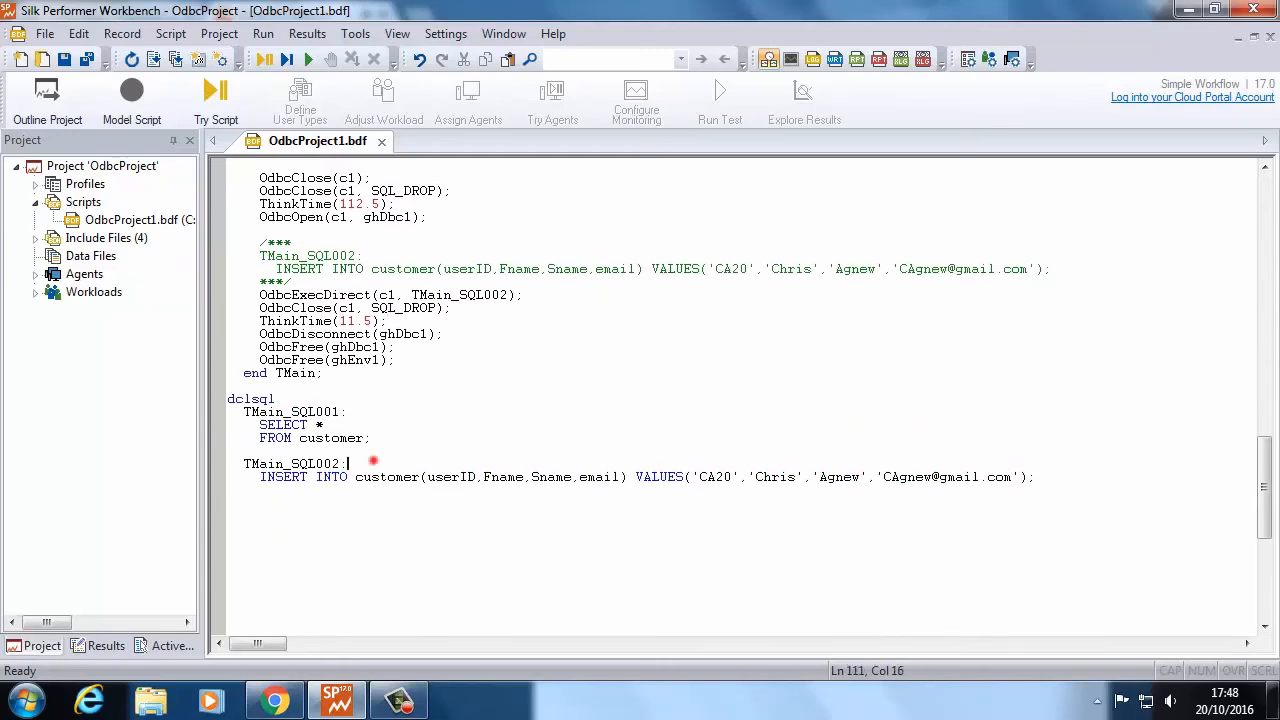
click(216, 96)
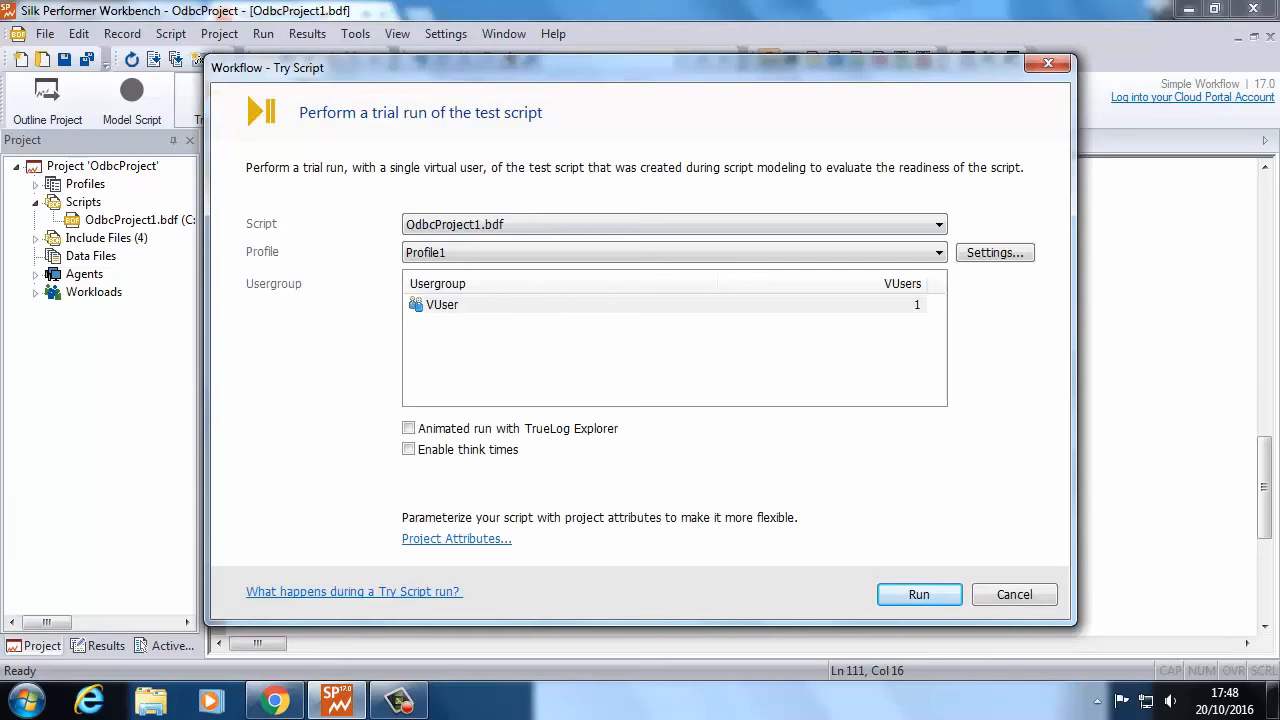
- Cancel Try Script, change the inserted ID 'CA20' to 'CA21', then run the single-user trial
click(1012, 594)
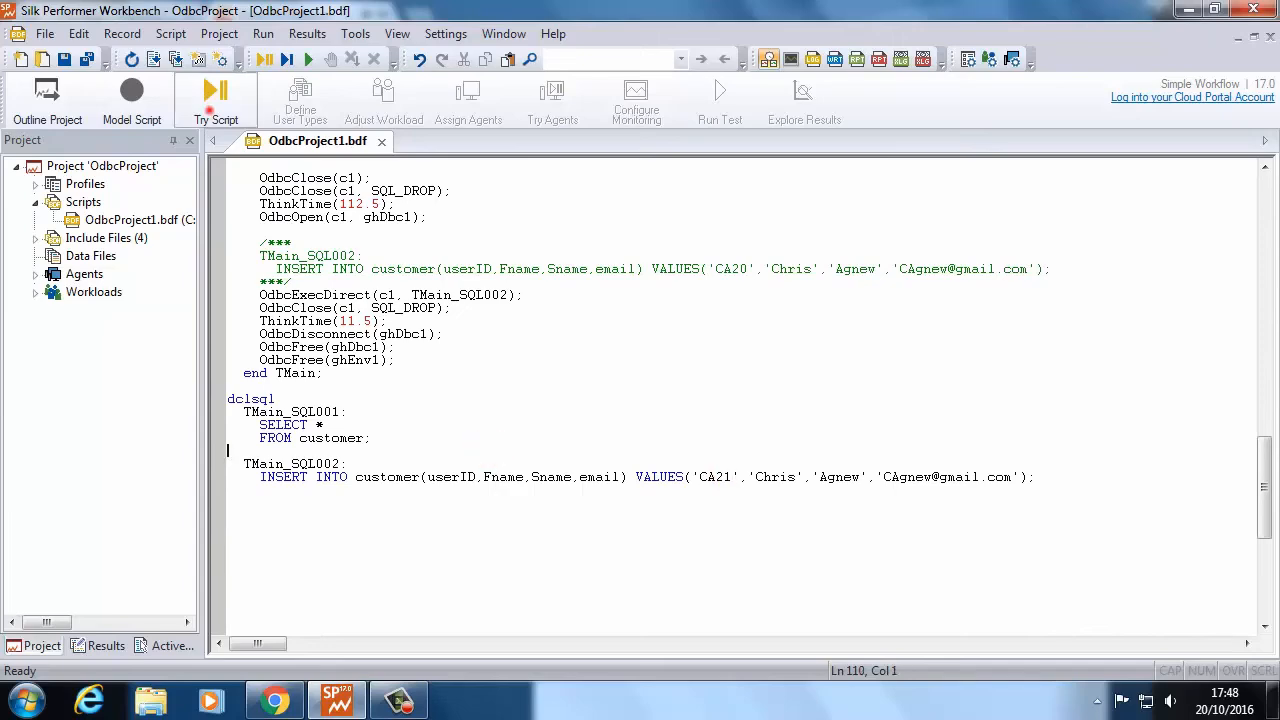
click(216, 96)
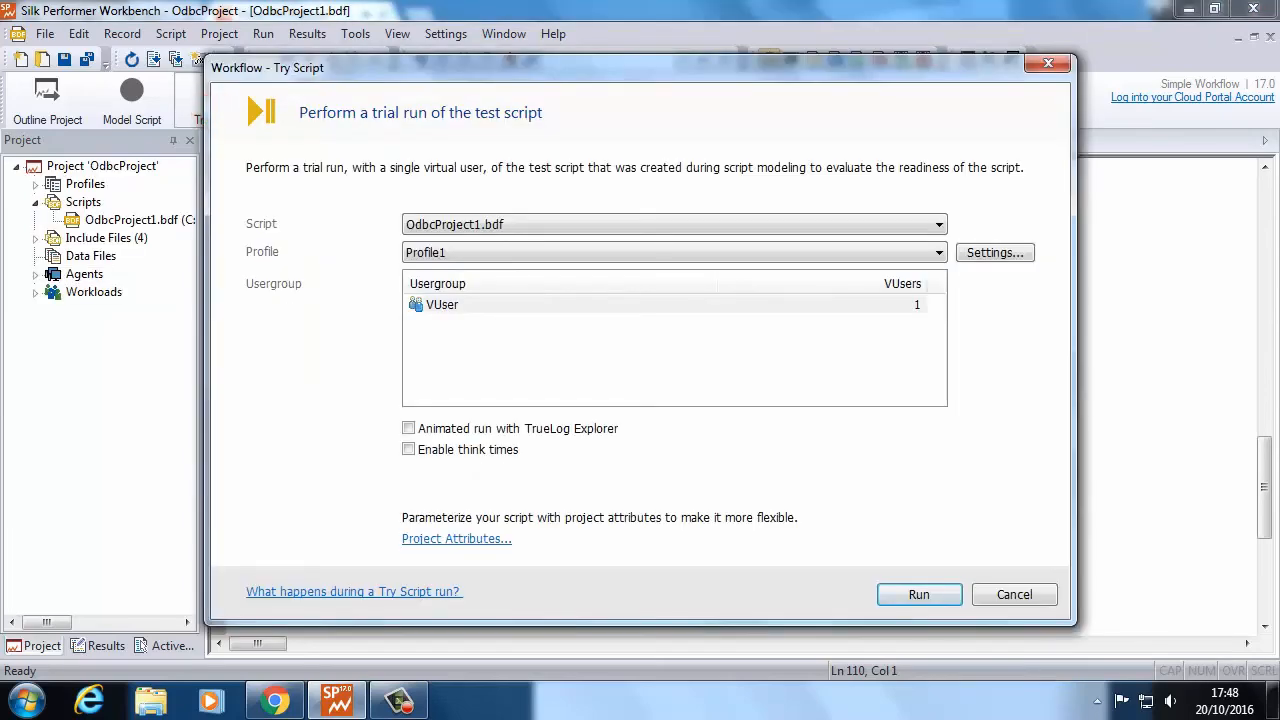
click(918, 594)
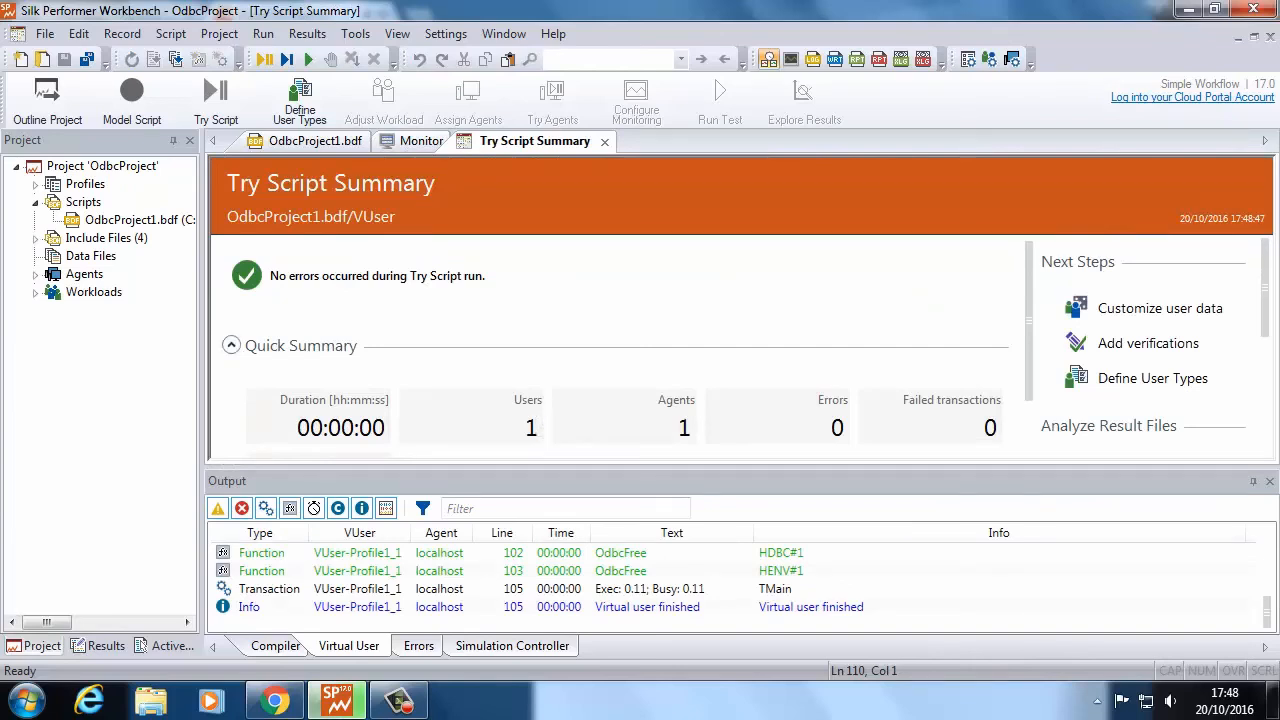
- Check the Monitor results and explore the recent Try Script TrueLog of OdbcProject1.bdf
click(422, 140)
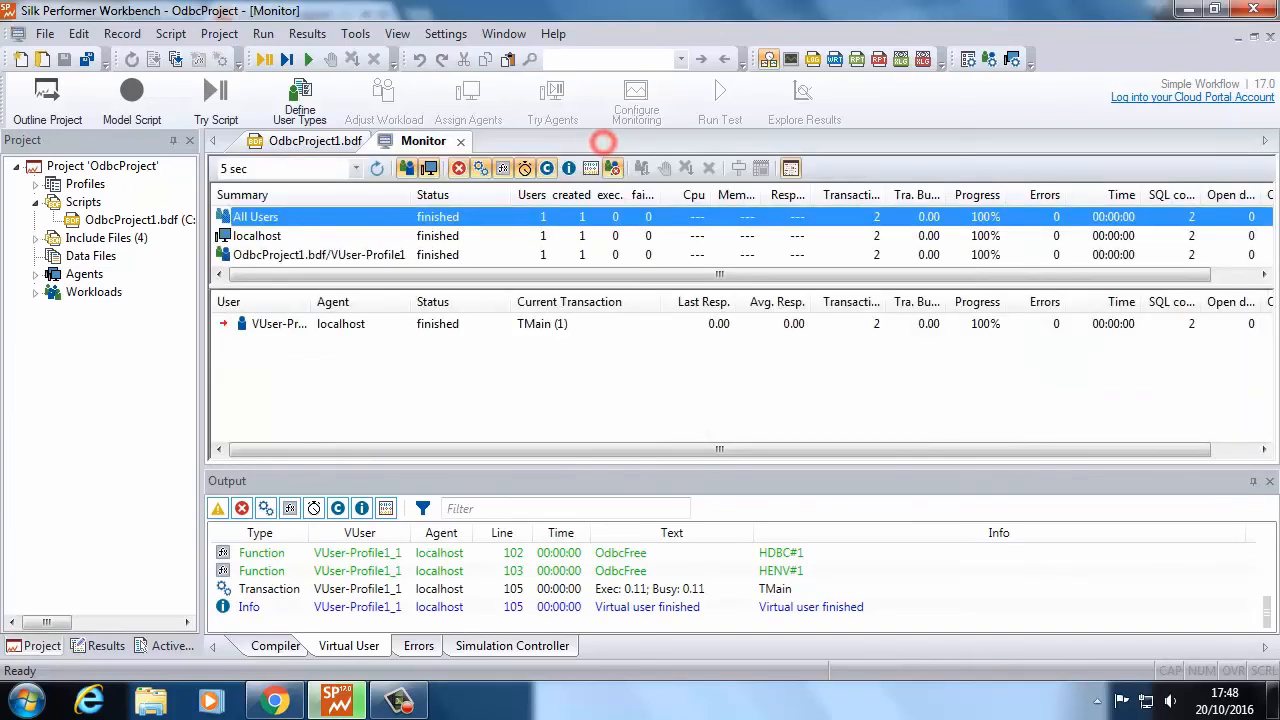
right_click(128, 218)
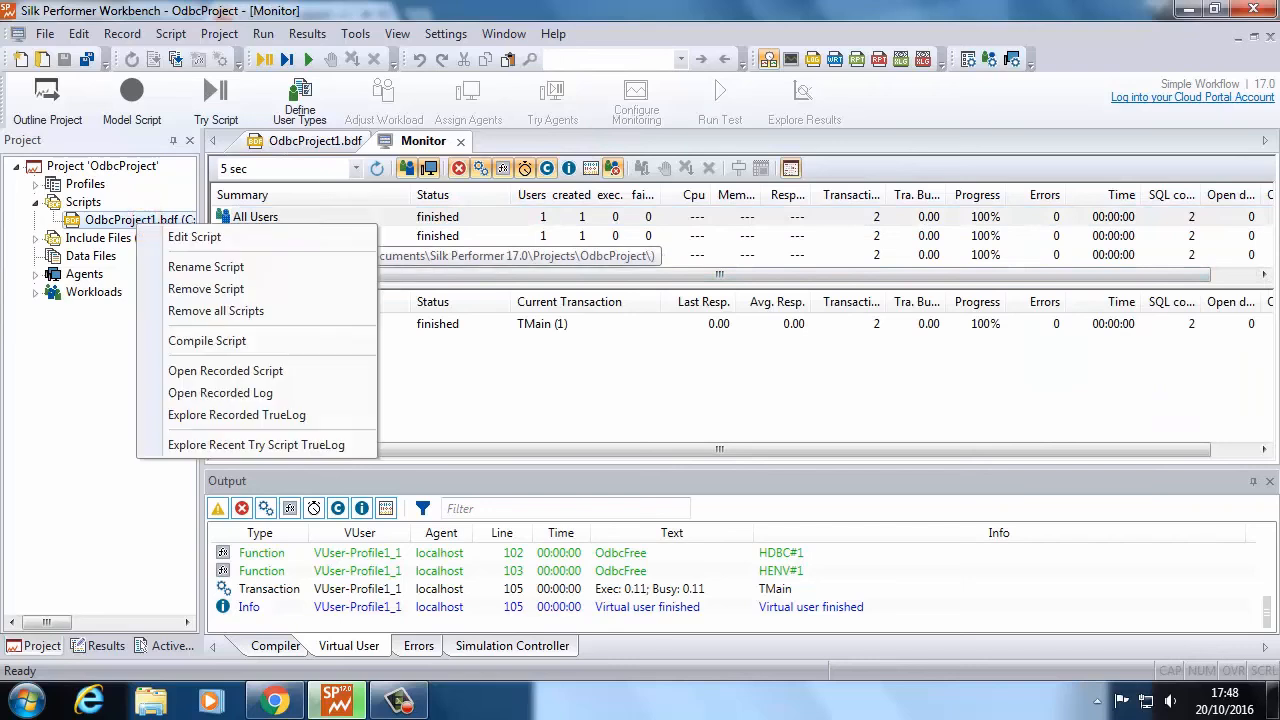
click(228, 442)
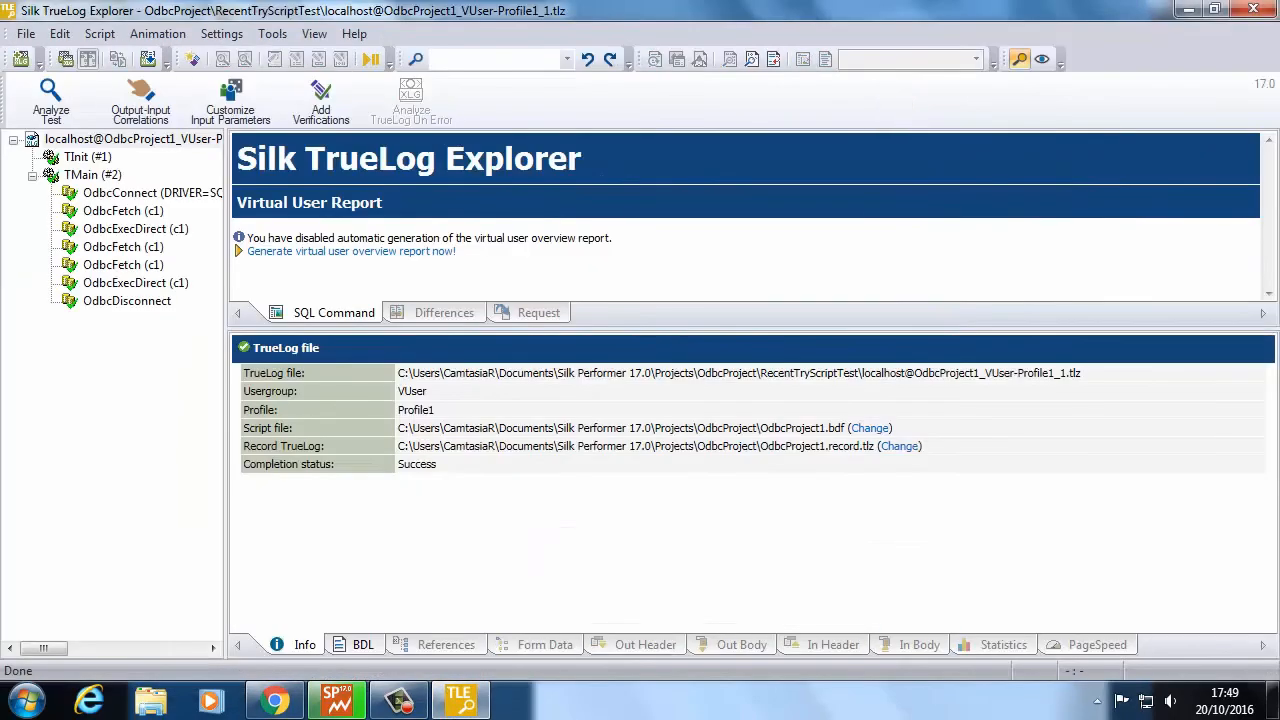
- Inspect the first OdbcFetch result, viewing the returned customer rows starting with CA20
click(124, 246)
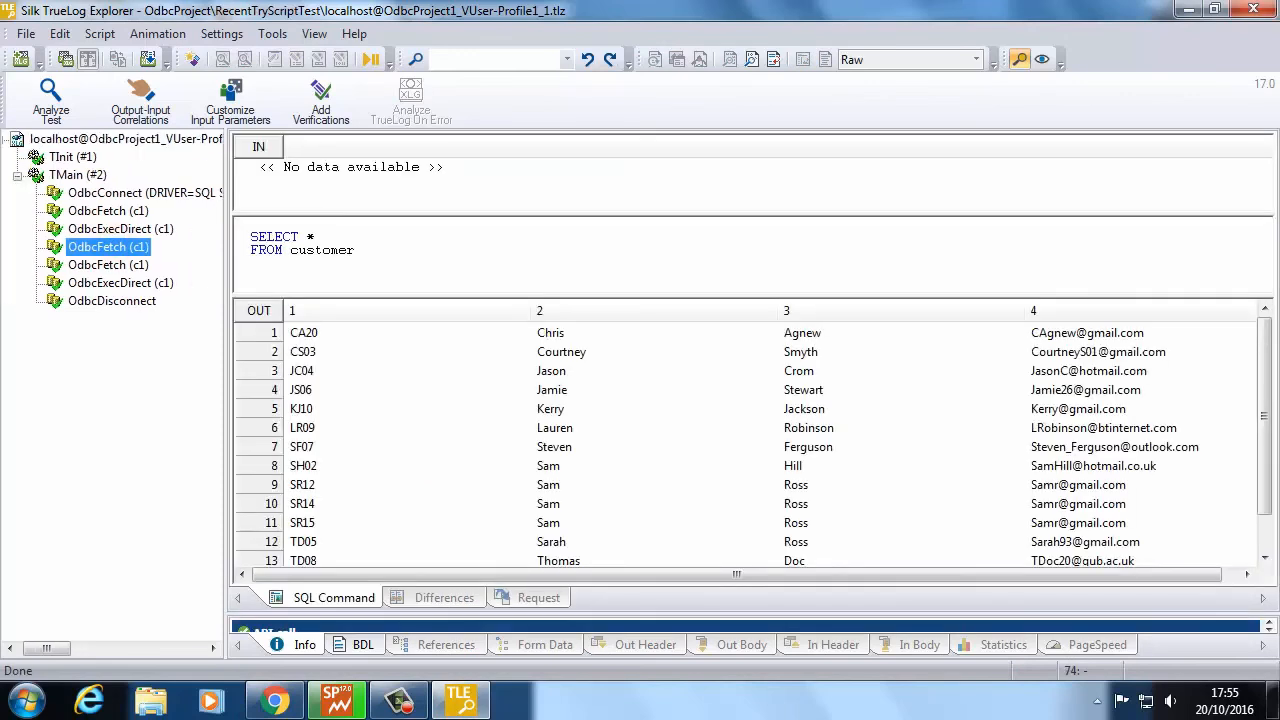
click(400, 352)
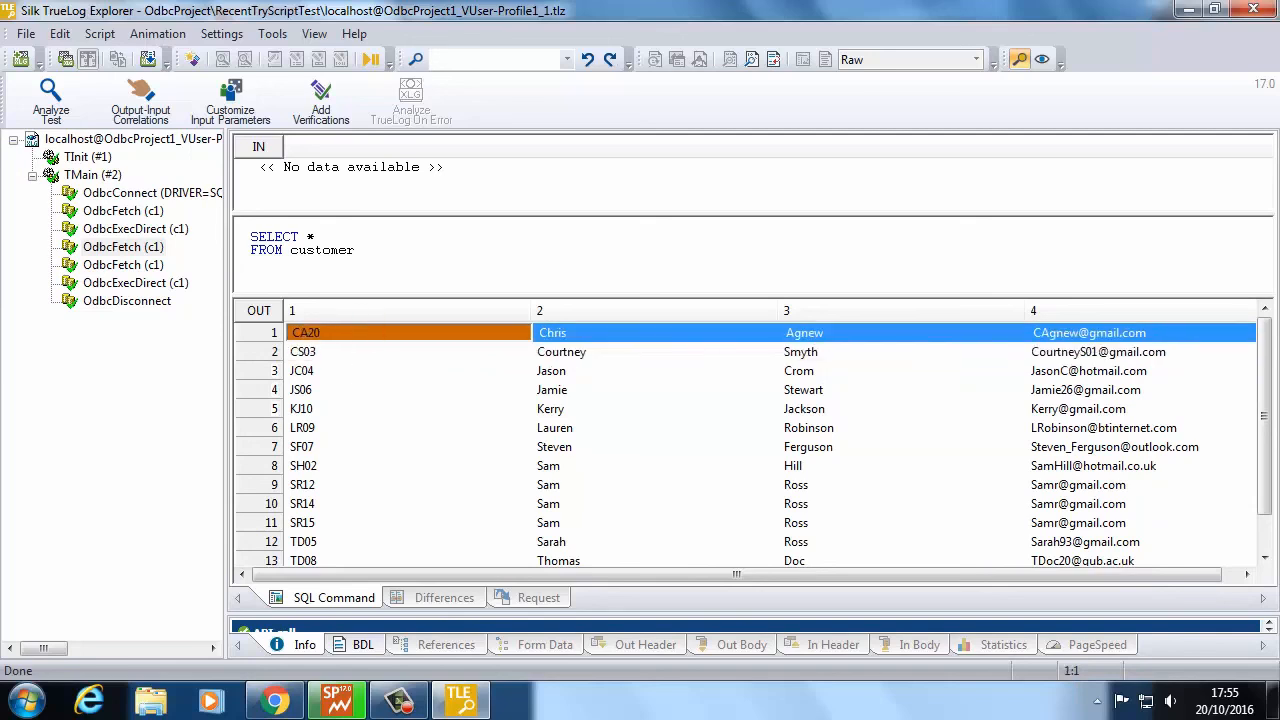
scroll(down, 3)
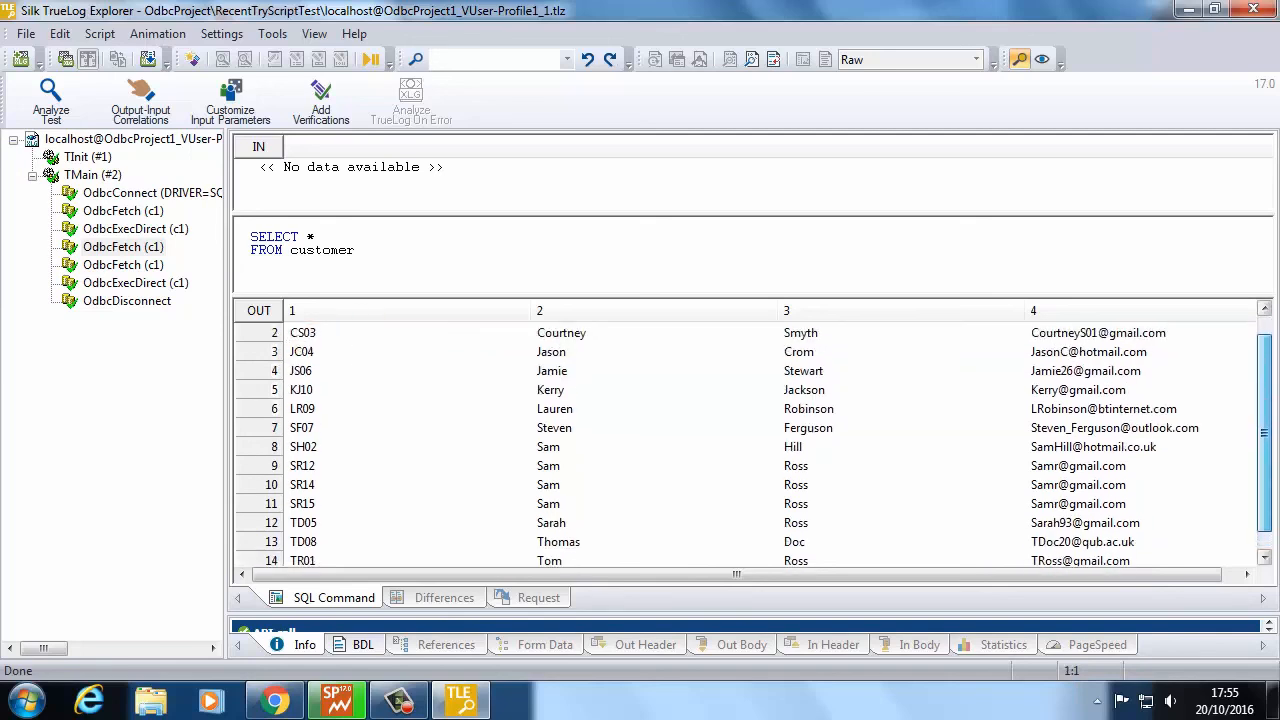